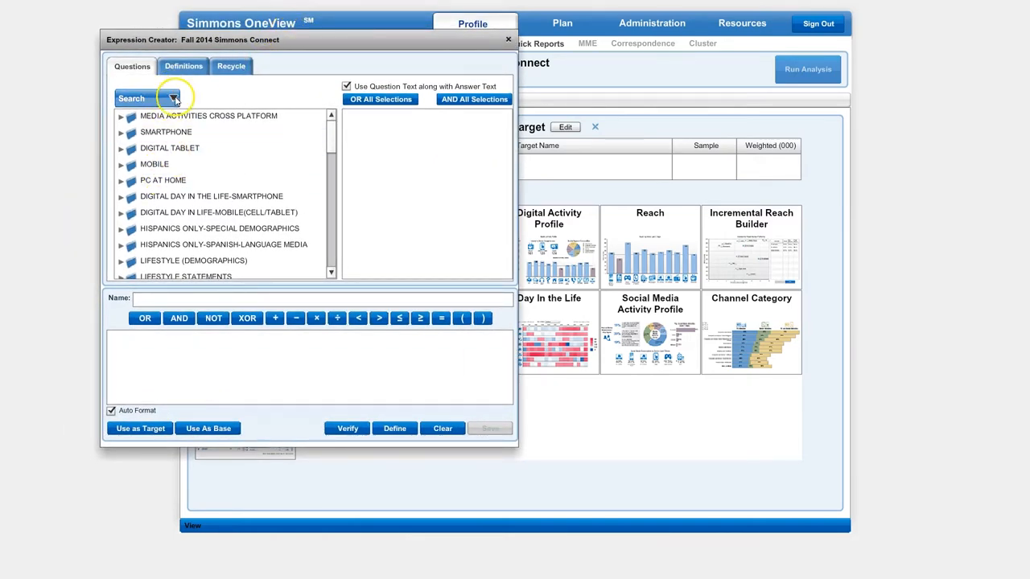
Search all question text for 'golf' and pick Golf under Entertainment/Leisure > Sports & Fitness as the target
{"action": "left_click", "coordinate": [172, 98]}
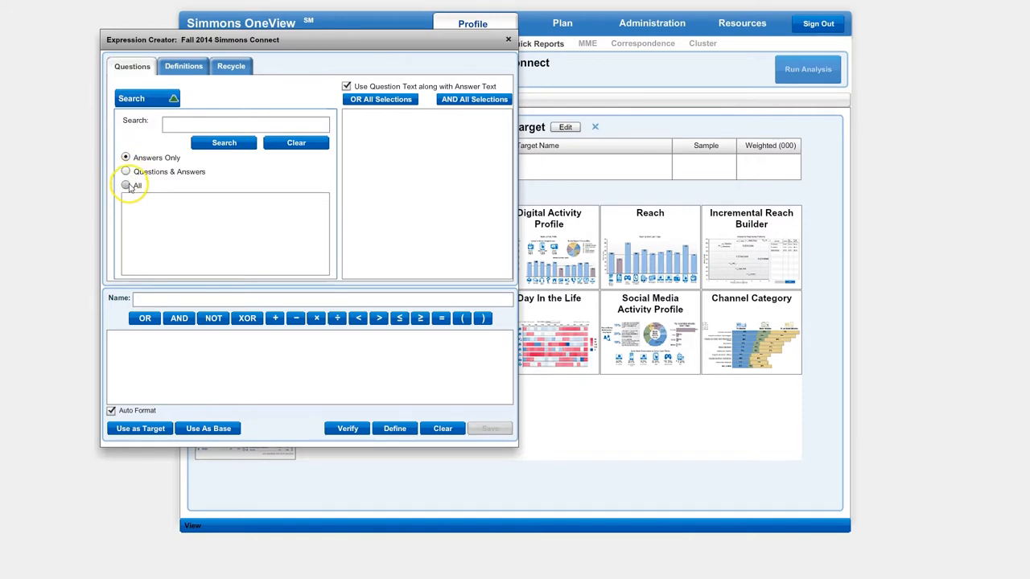
{"action": "left_click", "coordinate": [126, 185]}
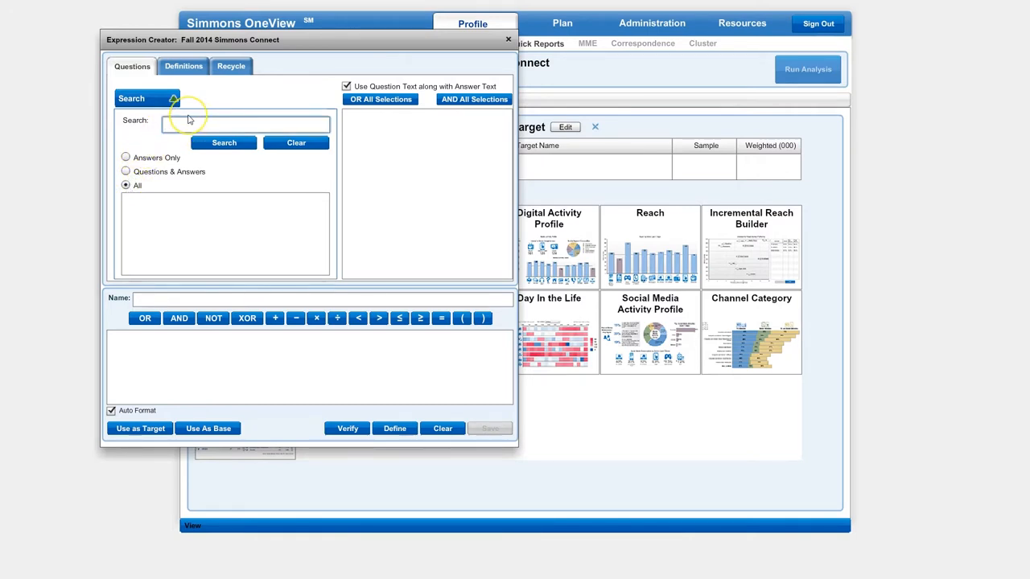
{"action": "type", "text": "golf"}
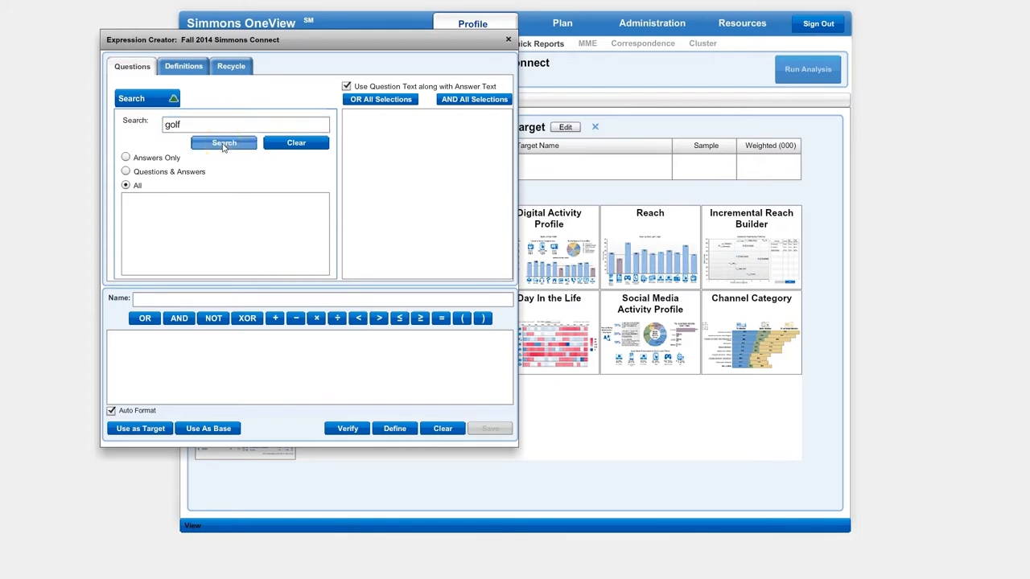
{"action": "left_click", "coordinate": [224, 142]}
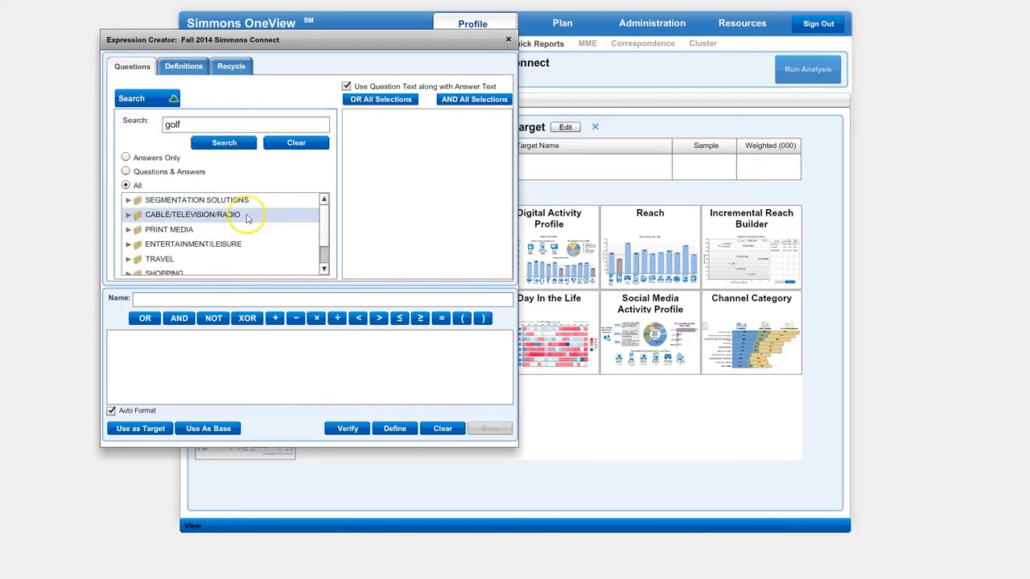
{"action": "left_click", "coordinate": [128, 243]}
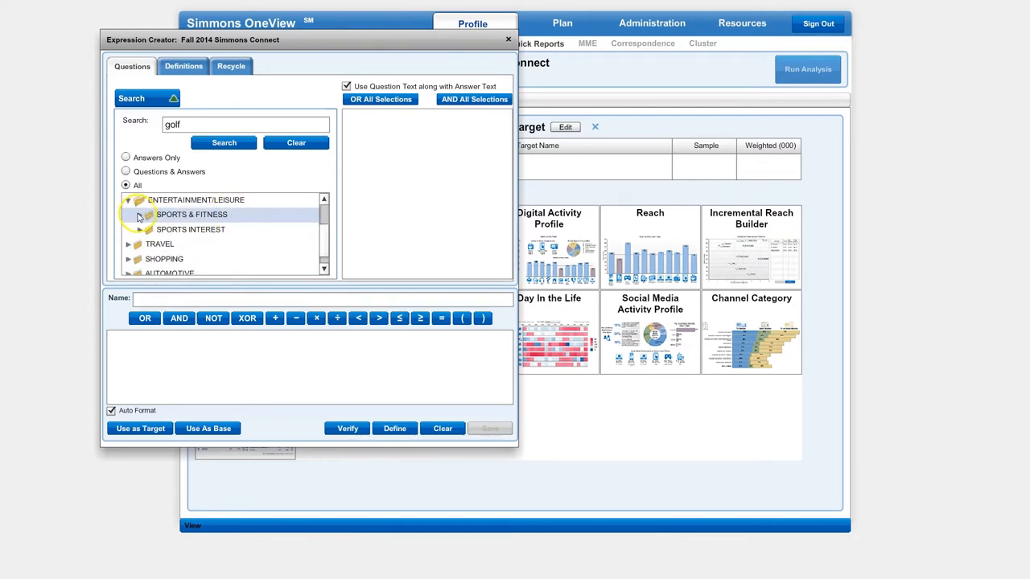
{"action": "left_click", "coordinate": [139, 214]}
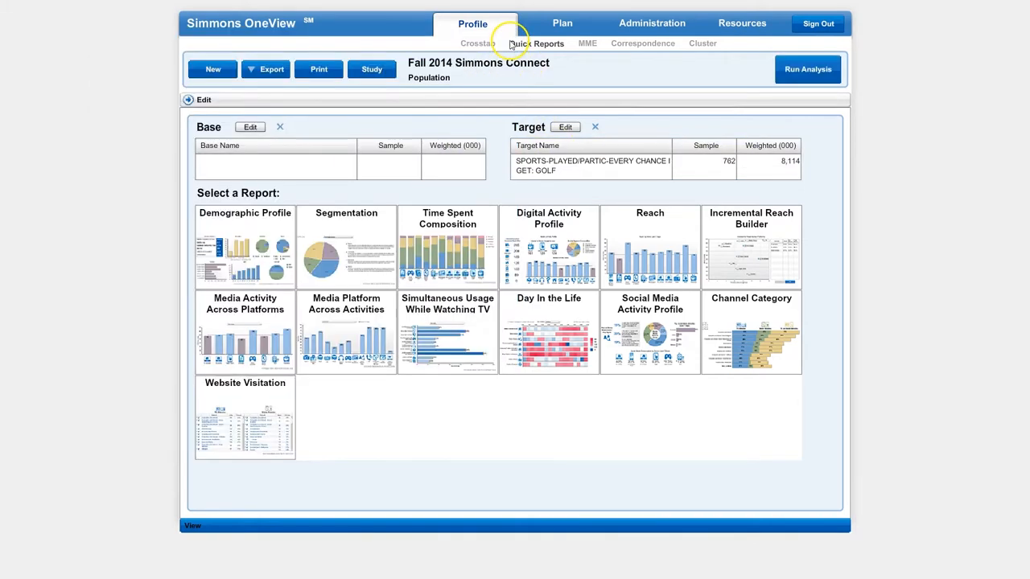
Run the Demographic Profile report for golfers, then return to the report setup
{"action": "left_click", "coordinate": [244, 246]}
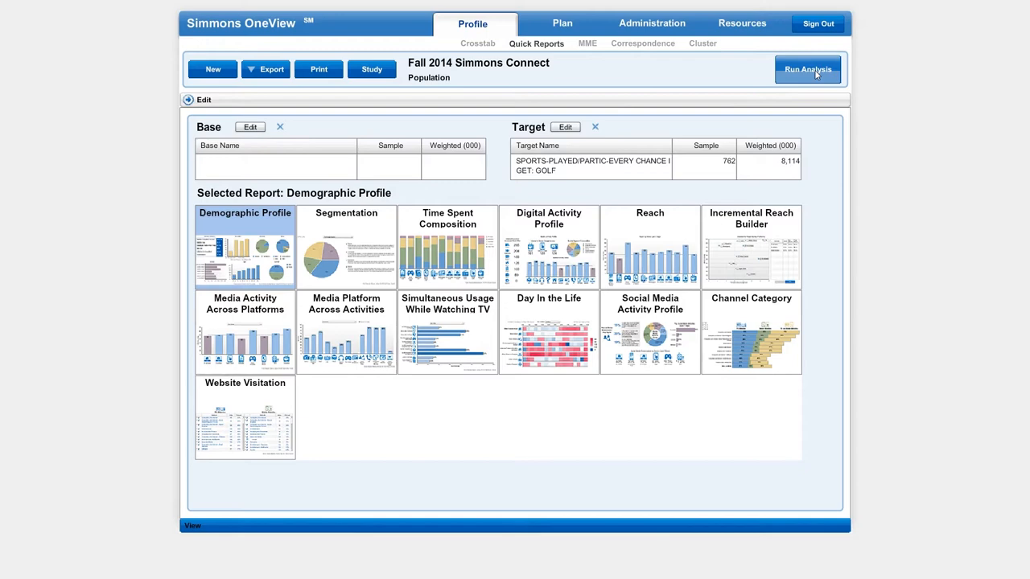
{"action": "left_click", "coordinate": [807, 70]}
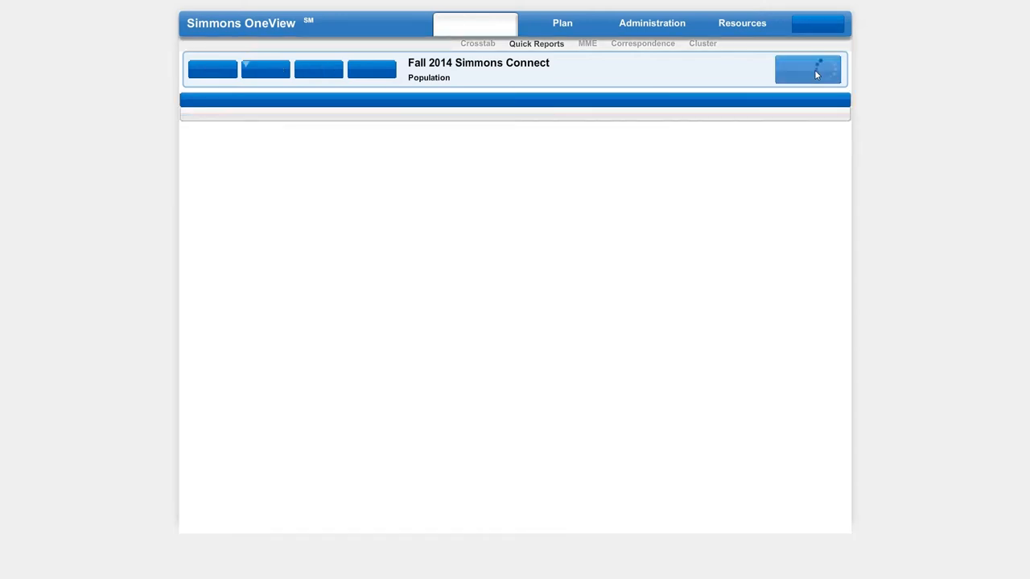
{"action": "left_click", "coordinate": [807, 69]}
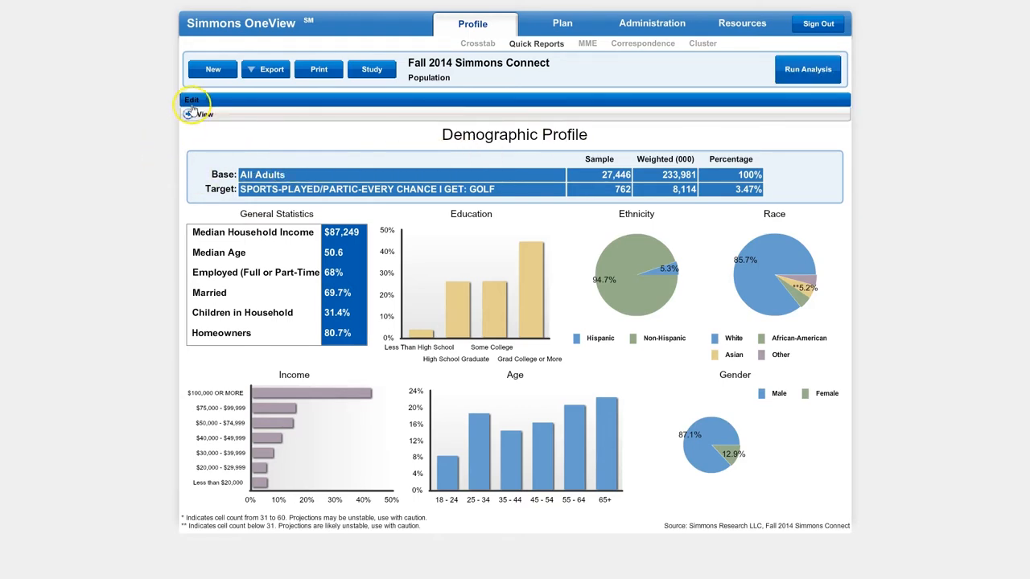
{"action": "left_click", "coordinate": [191, 100]}
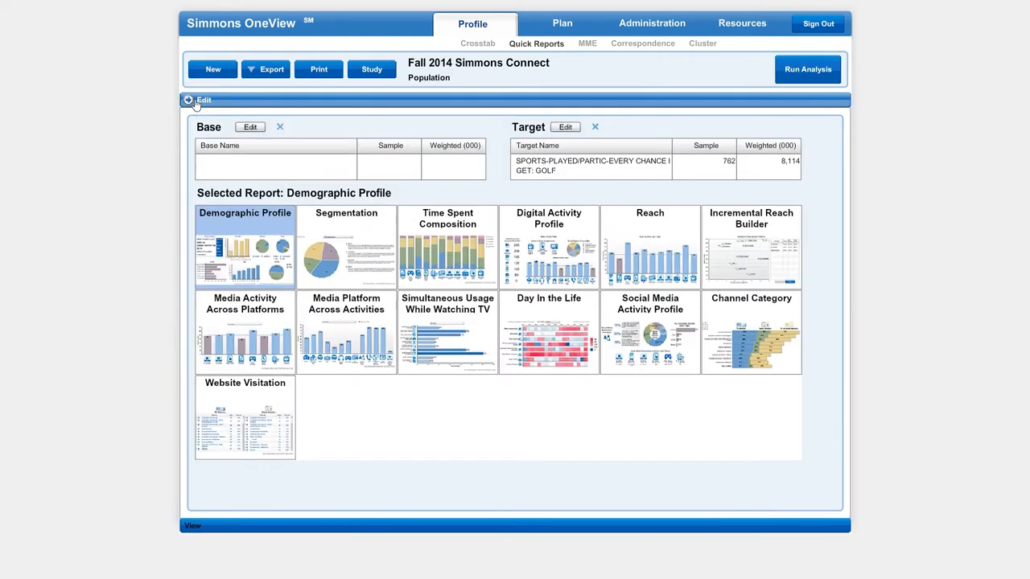
{"action": "mouse_move", "coordinate": [565, 127]}
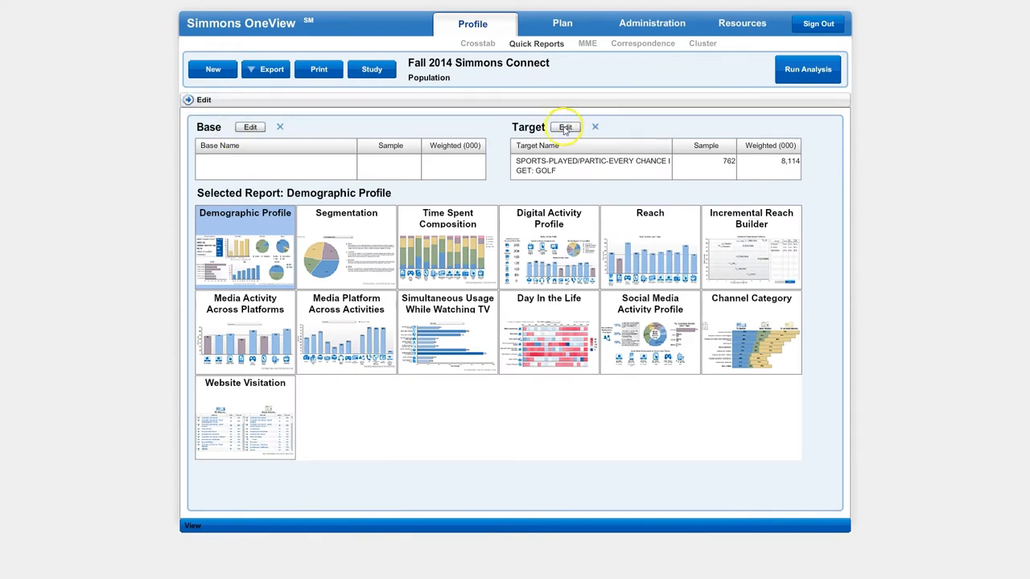
Retarget to Bicycling-Mountain/Road under Sports & Fitness > Every Chance I Get
{"action": "left_click", "coordinate": [565, 127]}
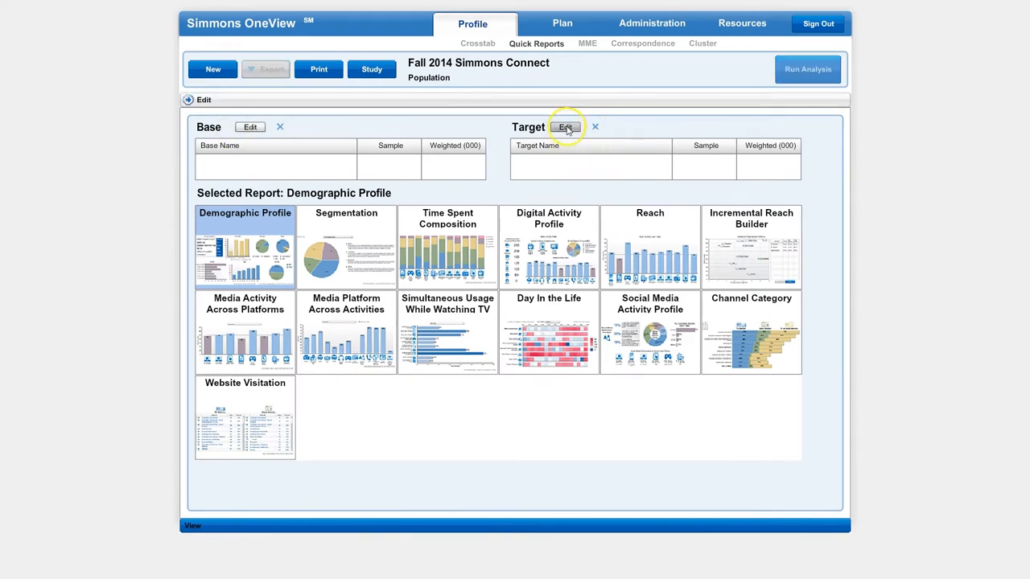
{"action": "left_click", "coordinate": [565, 127]}
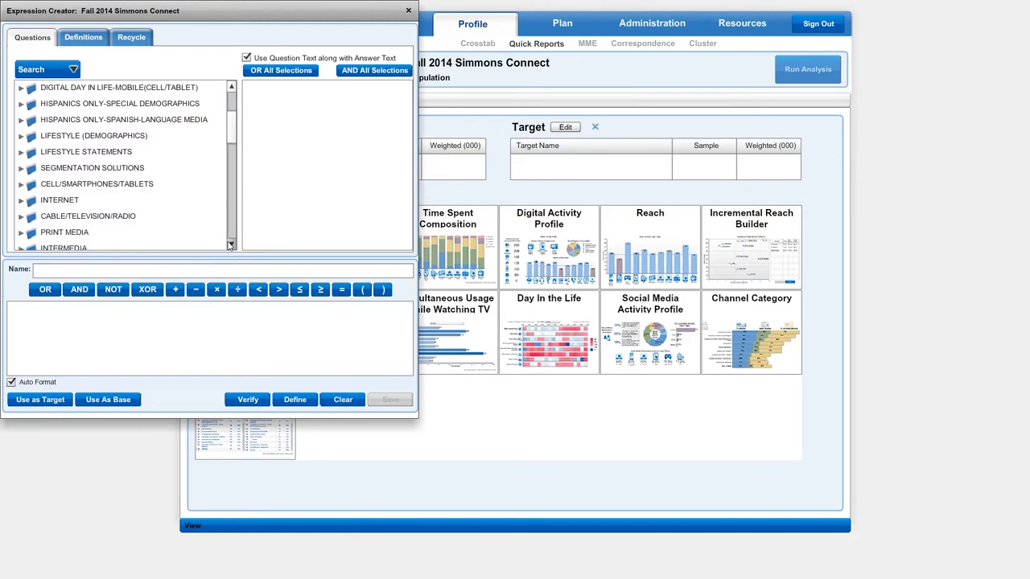
{"action": "scroll", "scroll_direction": "down", "scroll_amount": 3}
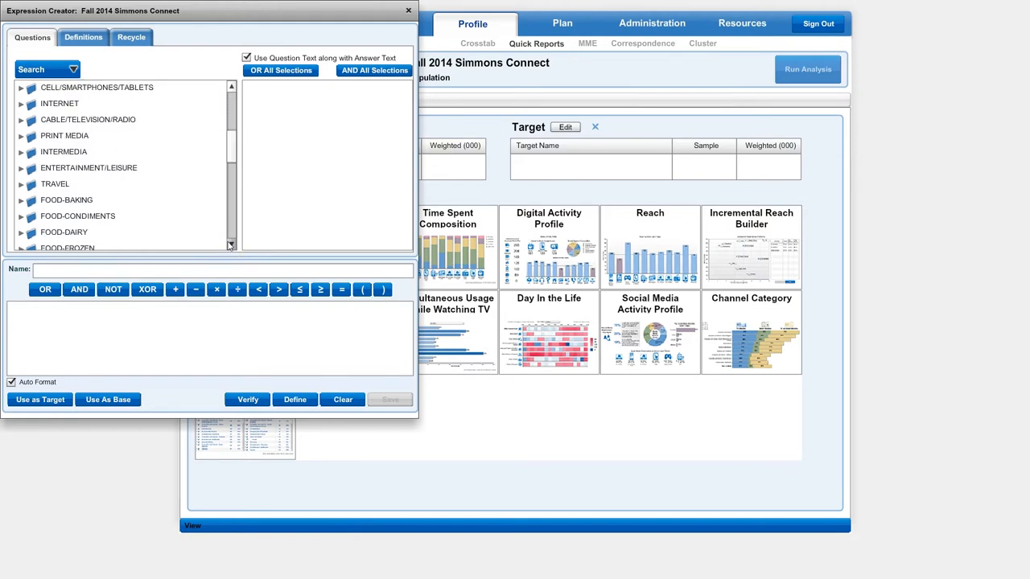
{"action": "left_click", "coordinate": [21, 168]}
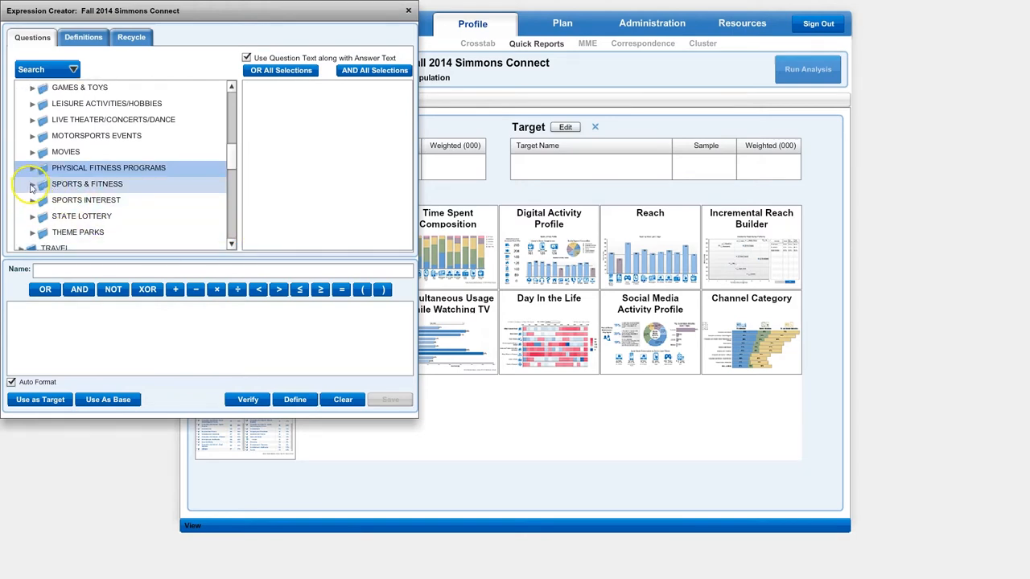
{"action": "left_click", "coordinate": [32, 184]}
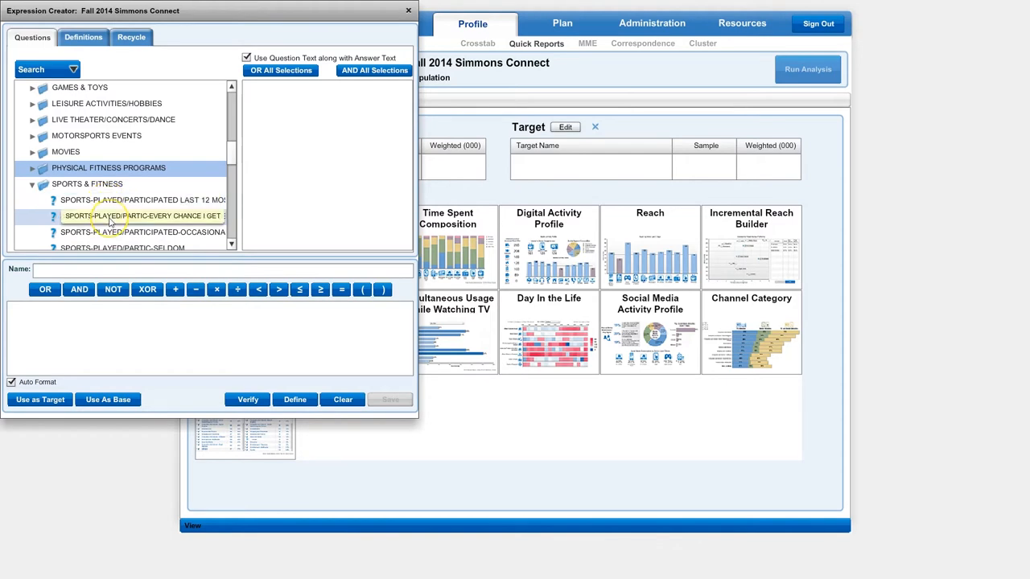
{"action": "left_click", "coordinate": [142, 215]}
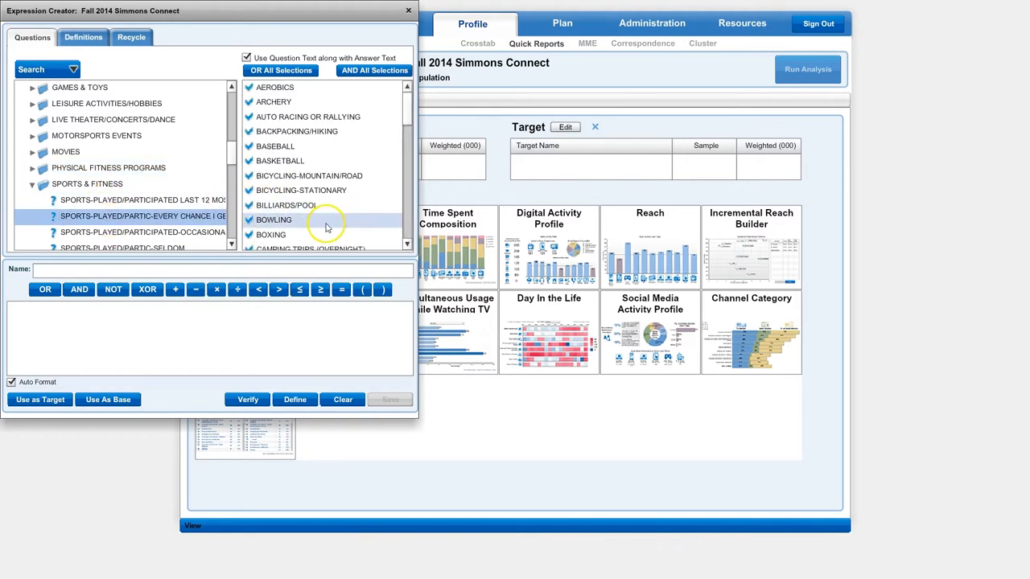
{"action": "scroll", "scroll_direction": "down", "scroll_amount": 3}
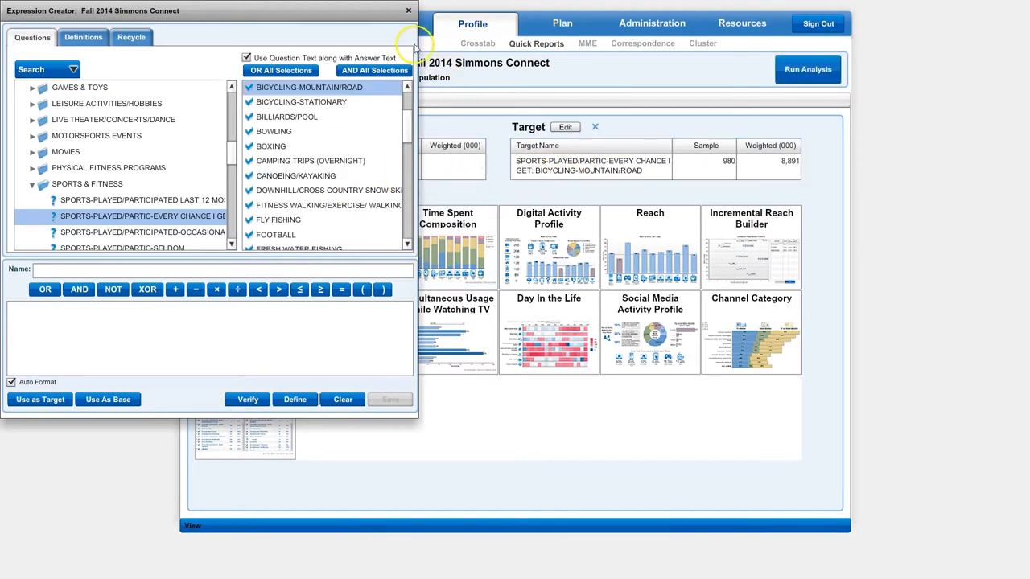
{"action": "left_click", "coordinate": [408, 10]}
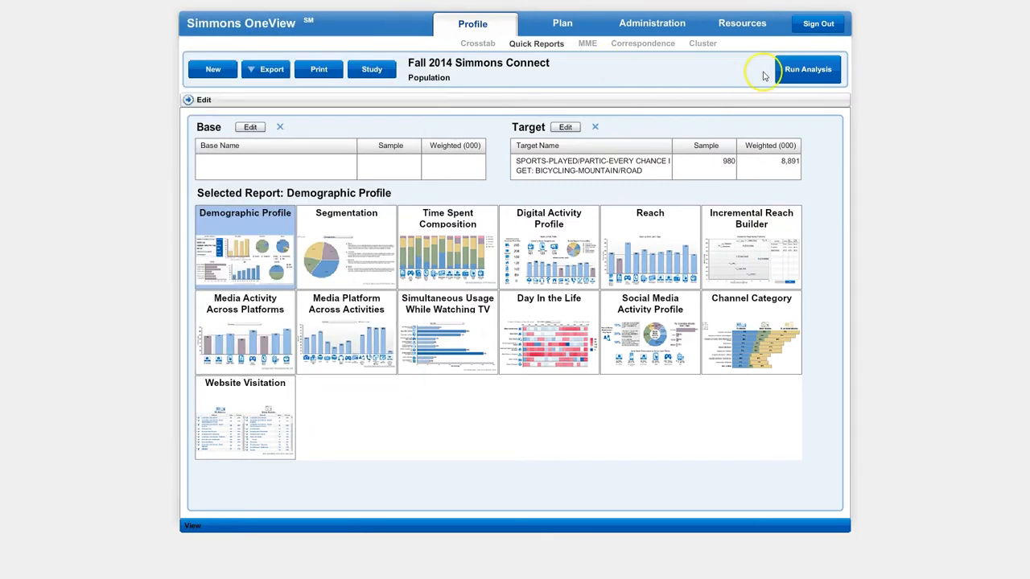
{"action": "mouse_move", "coordinate": [802, 112]}
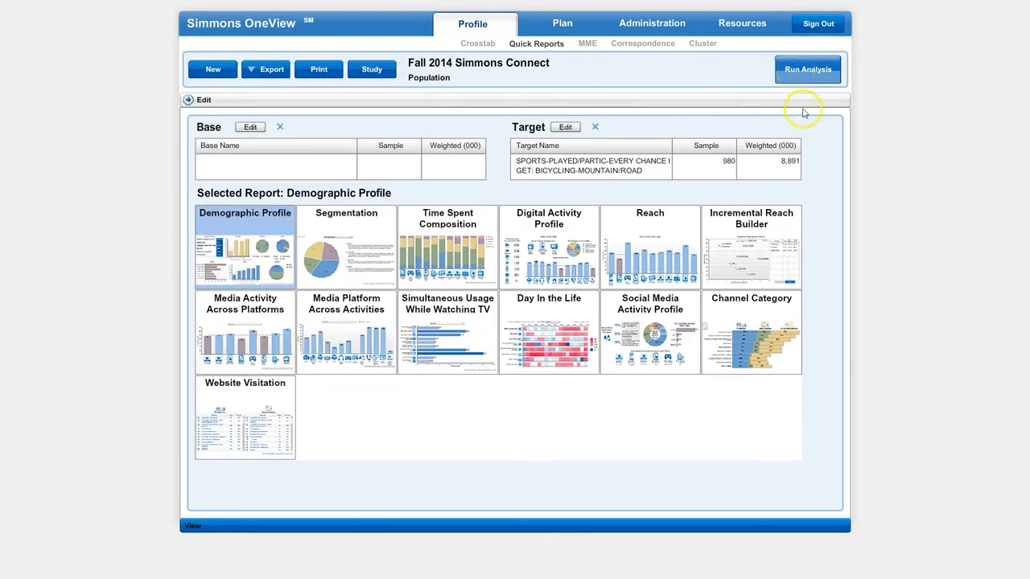
Run the bicyclists' Demographic Profile (median income $83,175, age 44.1), then start a new quick report
{"action": "left_click", "coordinate": [808, 69]}
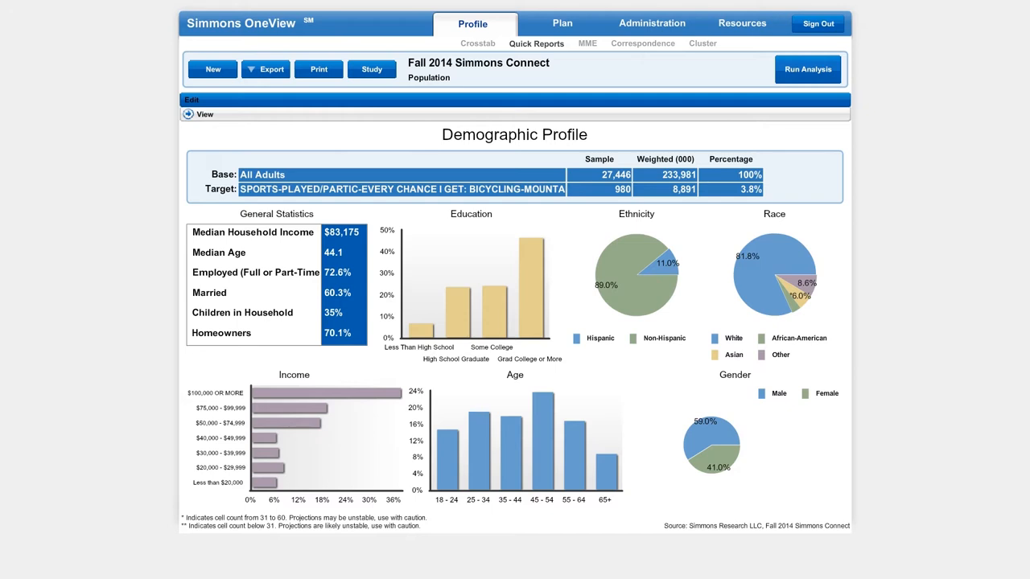
{"action": "left_click", "coordinate": [191, 99]}
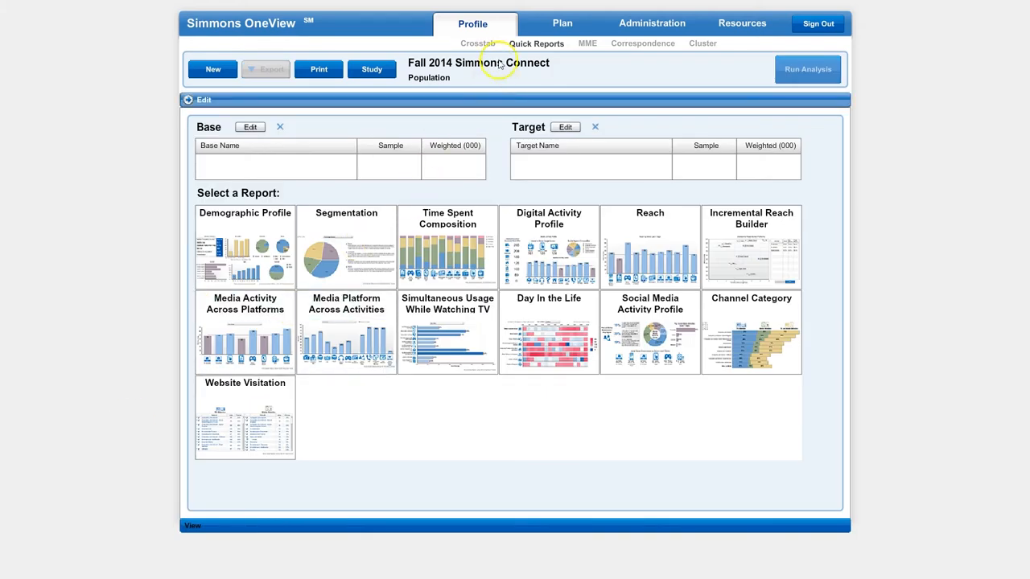
Build a crosstab with Bicycling-Mountain/Road, Golf and Jogging/Running columns from Sports & Fitness
{"action": "left_click", "coordinate": [478, 43]}
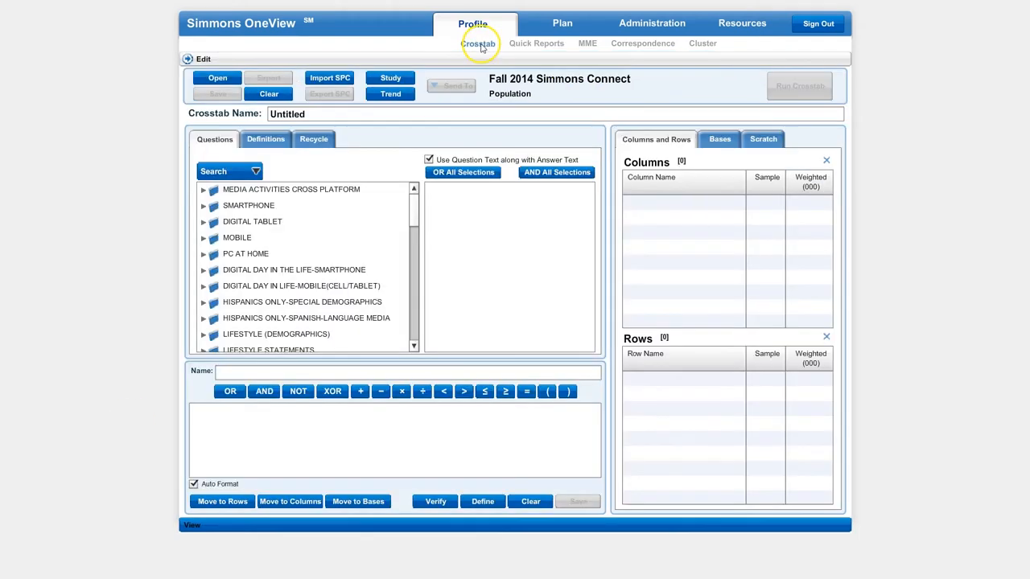
{"action": "mouse_move", "coordinate": [304, 237]}
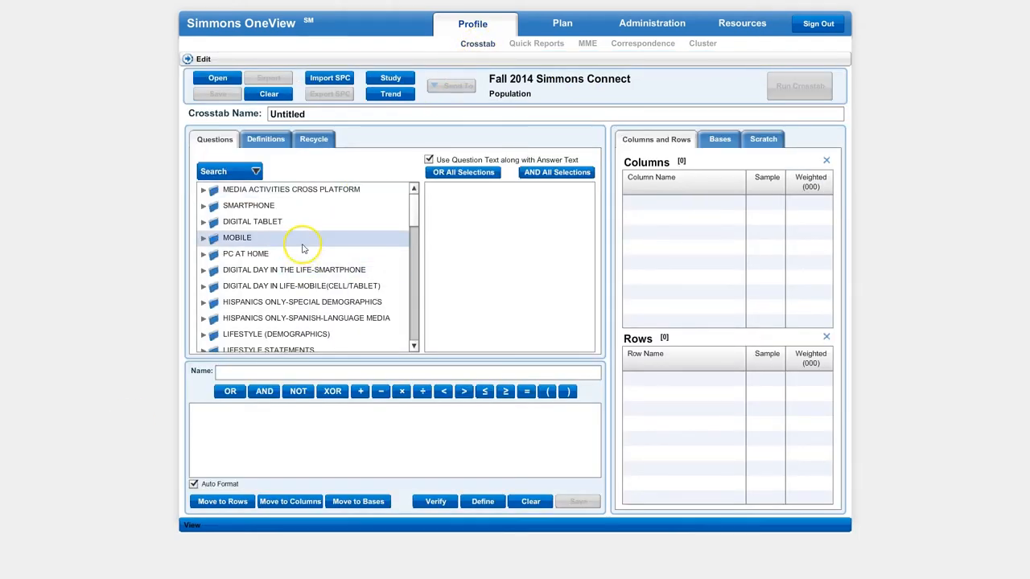
{"action": "scroll", "scroll_direction": "down", "scroll_amount": 3}
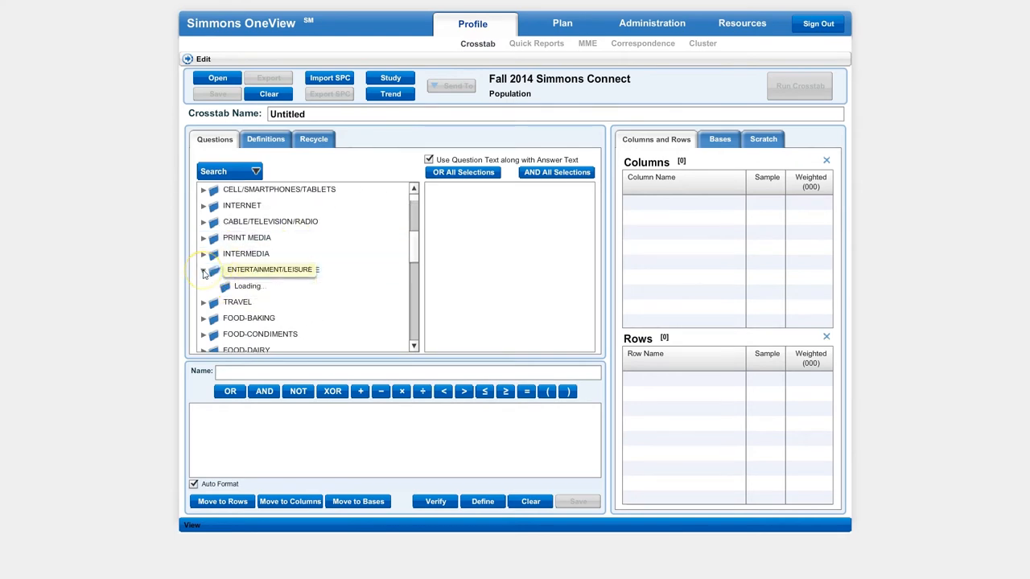
{"action": "left_click", "coordinate": [204, 269]}
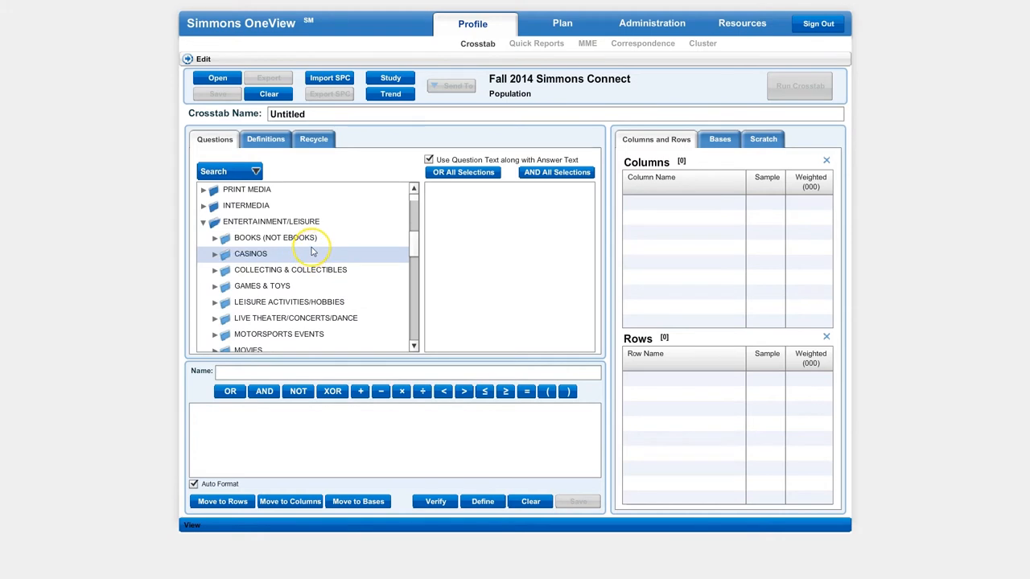
{"action": "scroll", "scroll_direction": "down", "scroll_amount": 3}
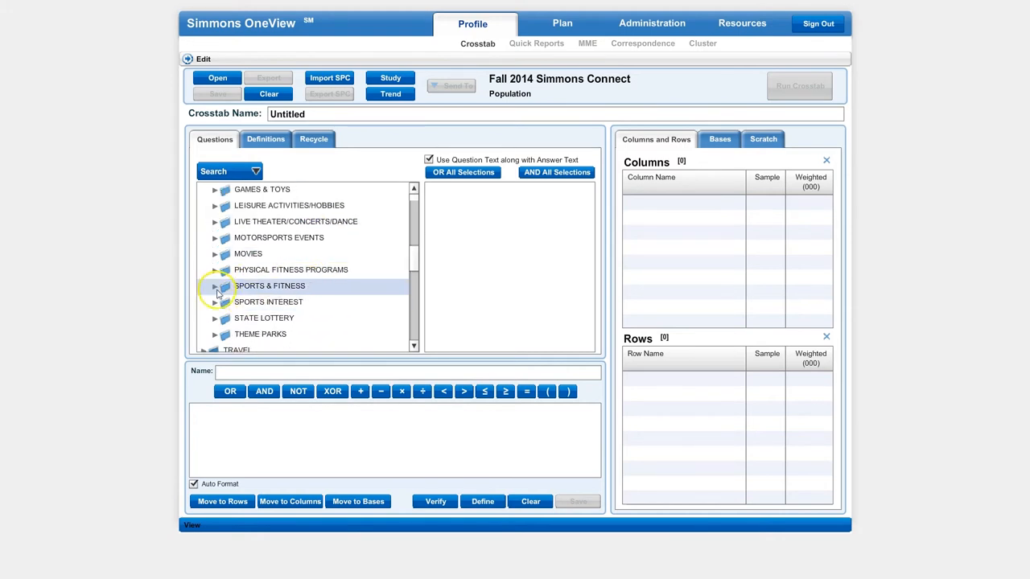
{"action": "left_click", "coordinate": [216, 285]}
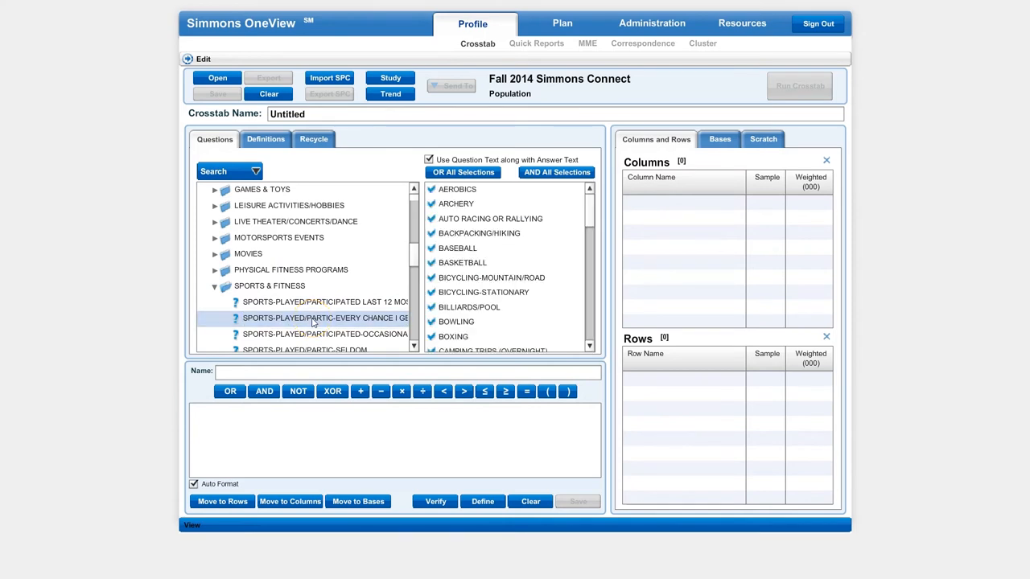
{"action": "mouse_move", "coordinate": [491, 277]}
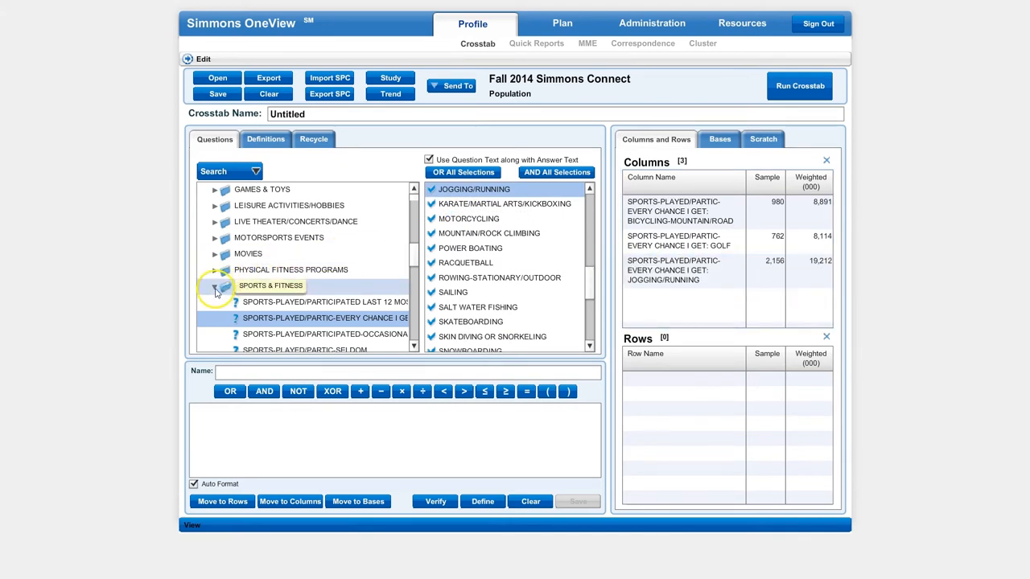
{"action": "left_click", "coordinate": [214, 285]}
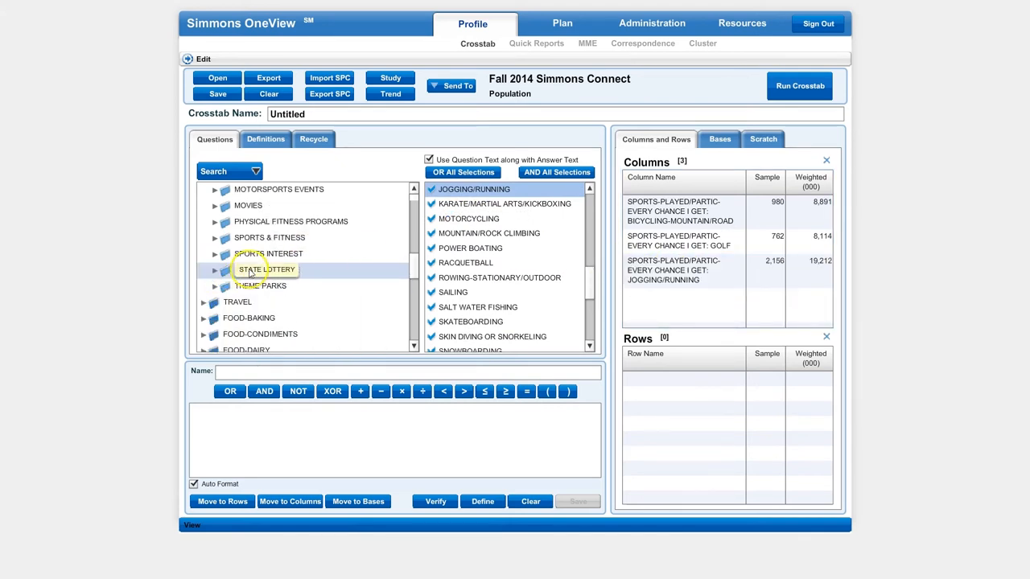
{"action": "scroll", "scroll_direction": "down", "scroll_amount": 3}
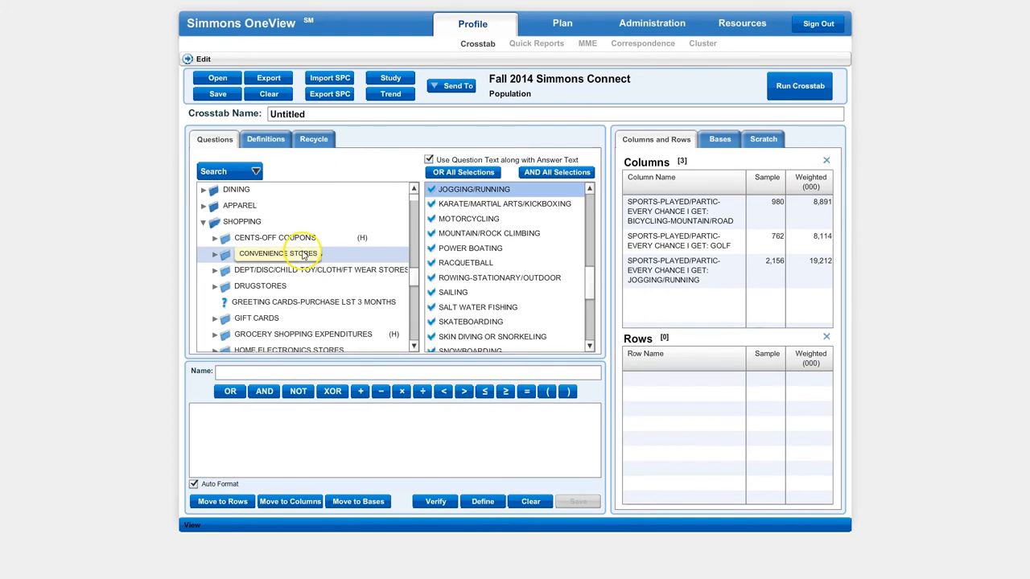
Add Sporting Goods rows: own bicycle, own golf clubs, bought bicycle, golf clubs, golf balls
{"action": "scroll", "scroll_direction": "down", "scroll_amount": 3}
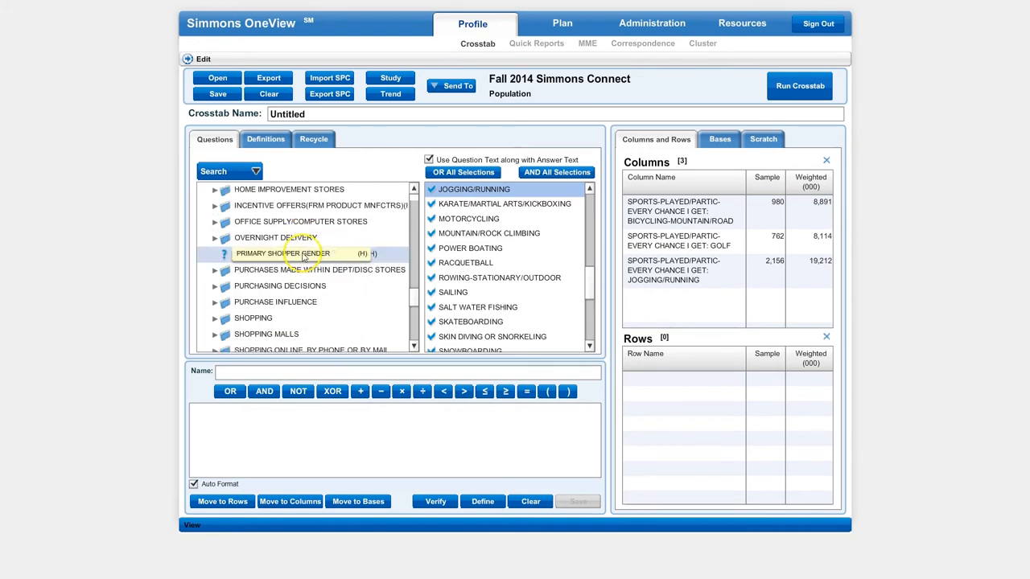
{"action": "scroll", "scroll_direction": "down", "scroll_amount": 3}
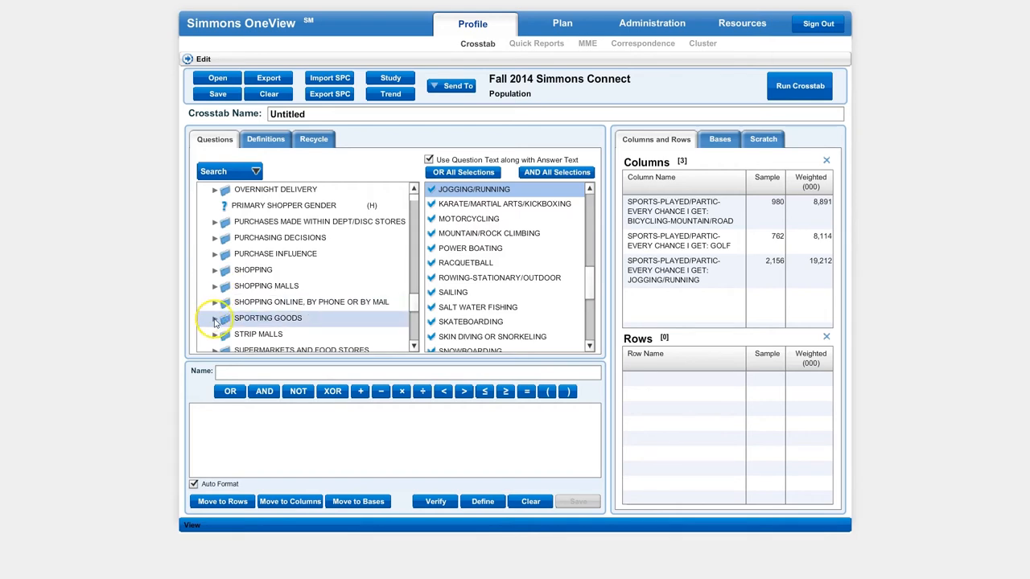
{"action": "left_click", "coordinate": [215, 318]}
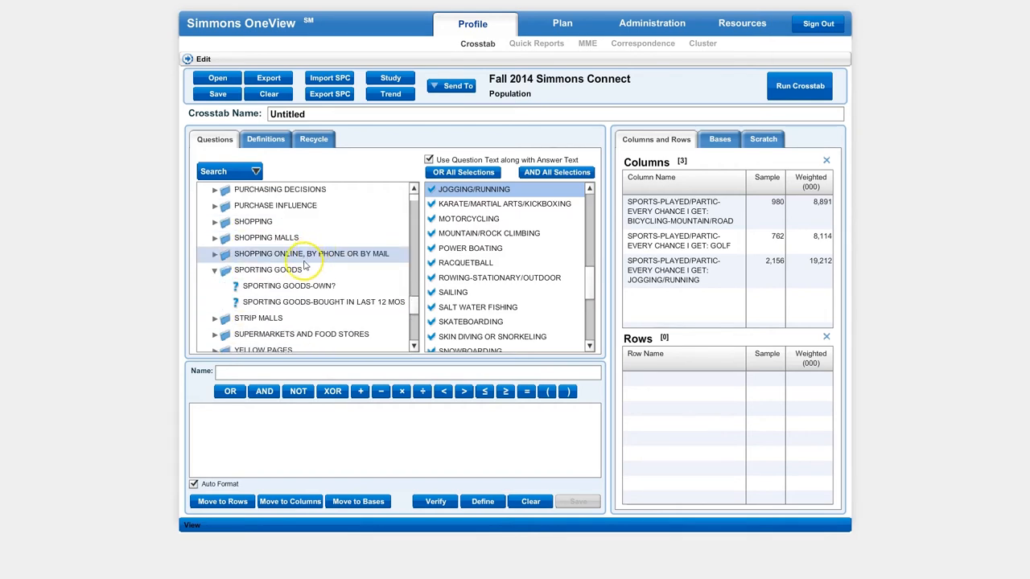
{"action": "left_click", "coordinate": [270, 269]}
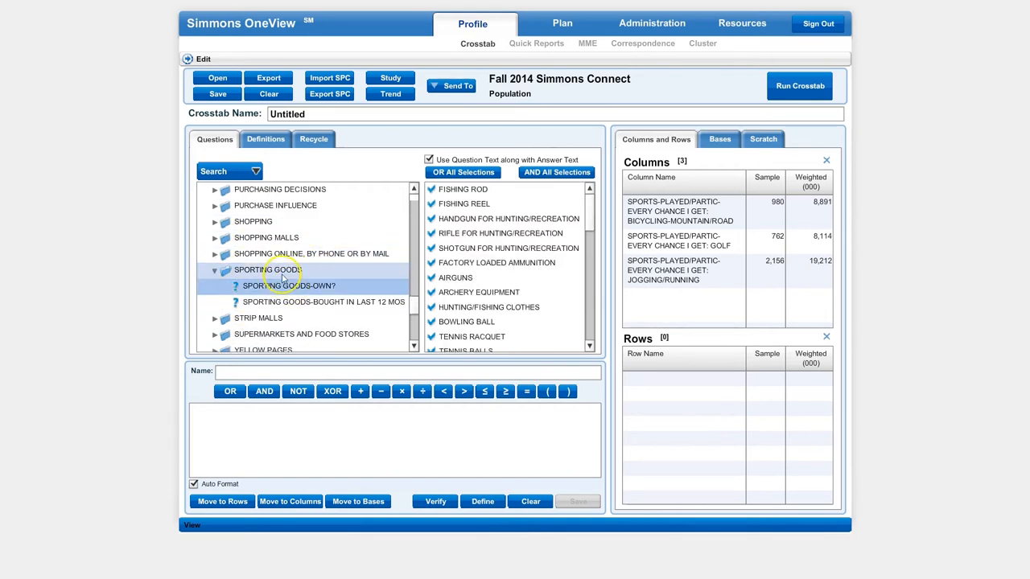
{"action": "left_click", "coordinate": [288, 286]}
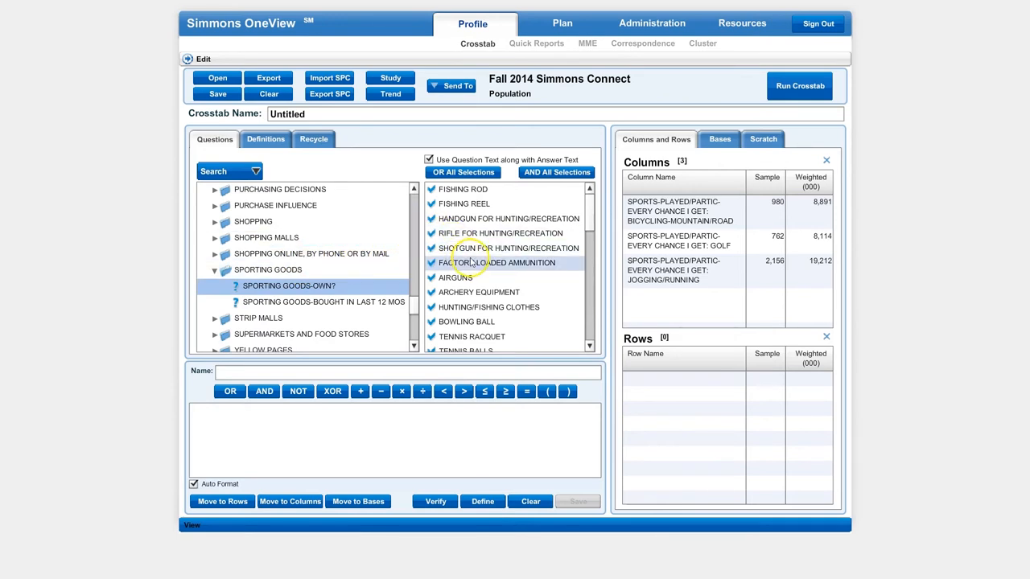
{"action": "scroll", "scroll_direction": "down", "scroll_amount": 3}
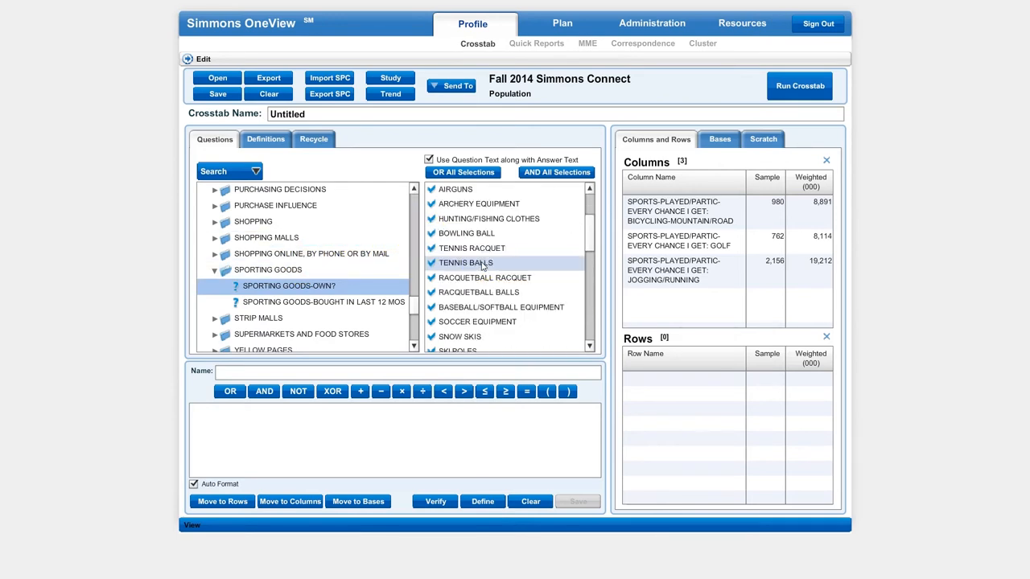
{"action": "scroll", "scroll_direction": "down", "scroll_amount": 3}
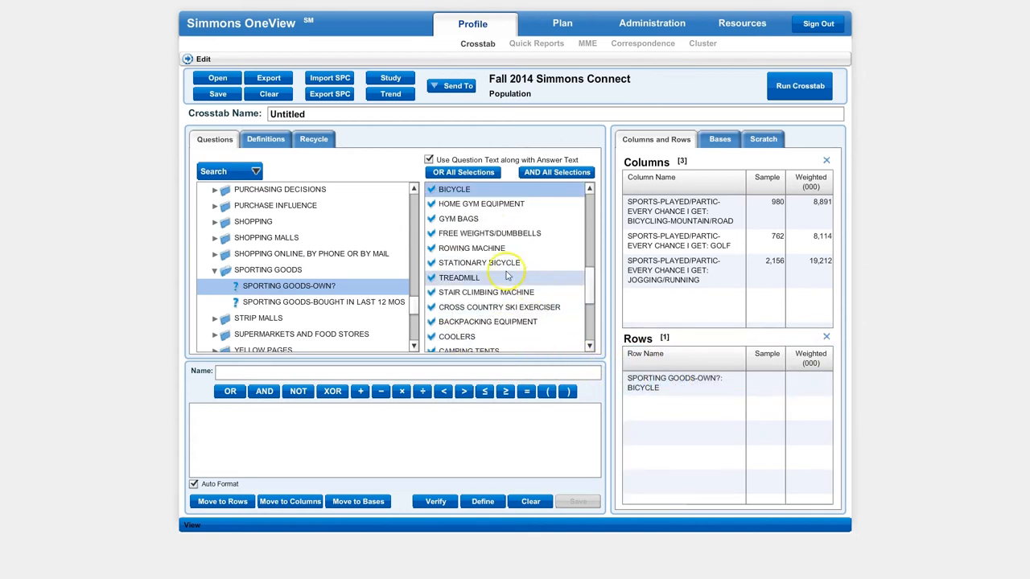
{"action": "scroll", "scroll_direction": "down", "scroll_amount": 3}
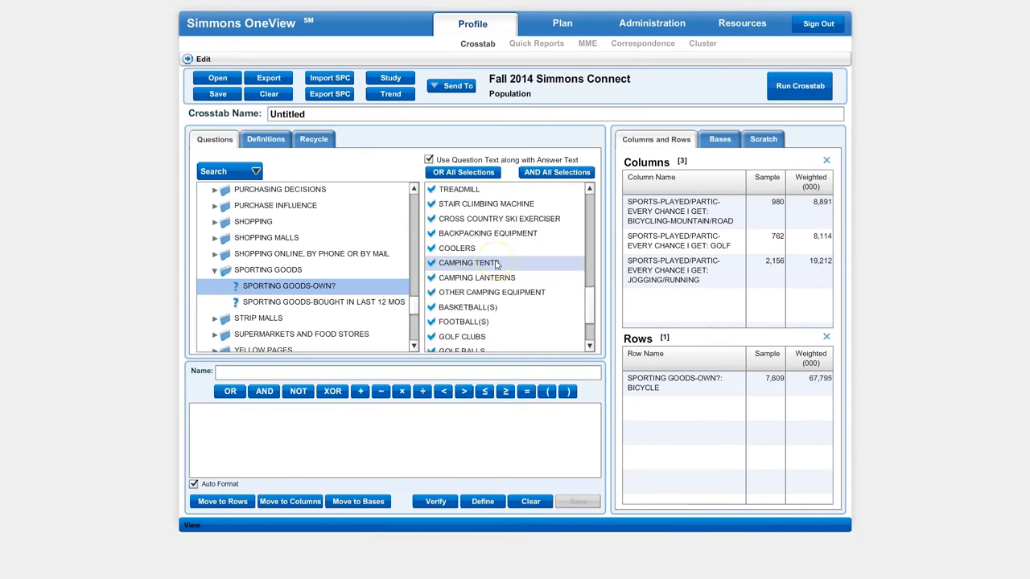
{"action": "scroll", "scroll_direction": "down", "scroll_amount": 3}
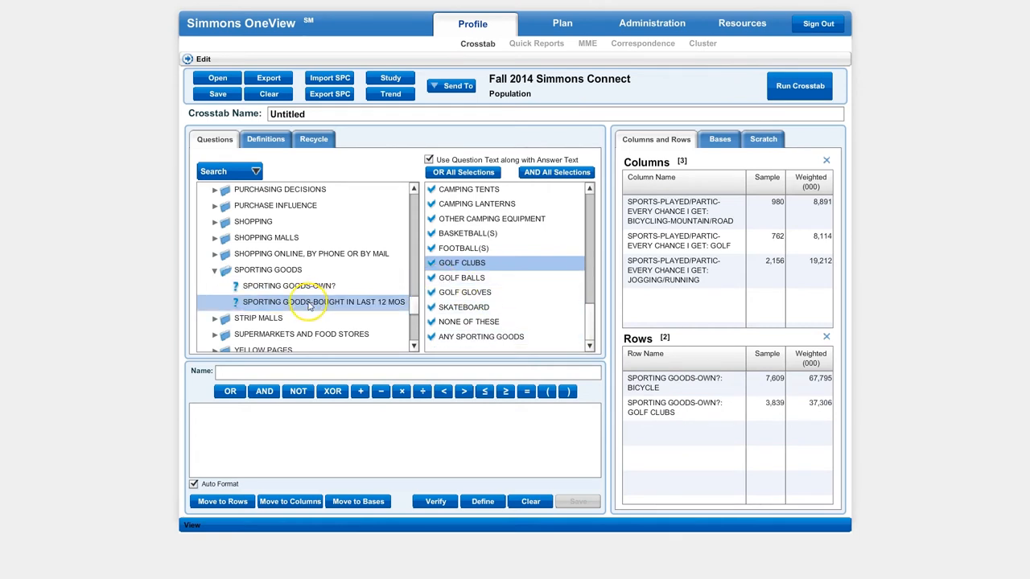
{"action": "scroll", "scroll_direction": "down", "scroll_amount": 3}
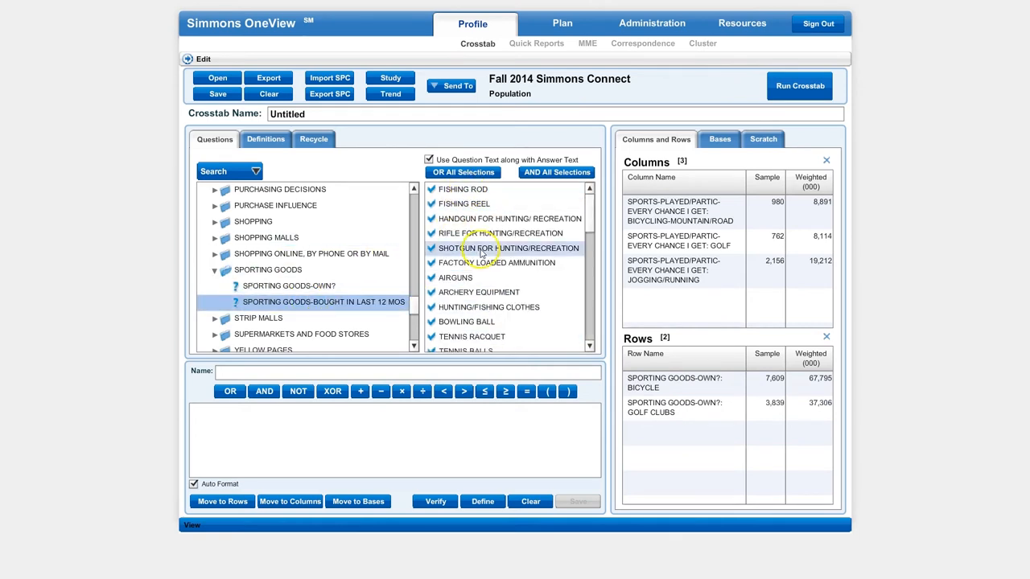
{"action": "scroll", "scroll_direction": "down", "scroll_amount": 3}
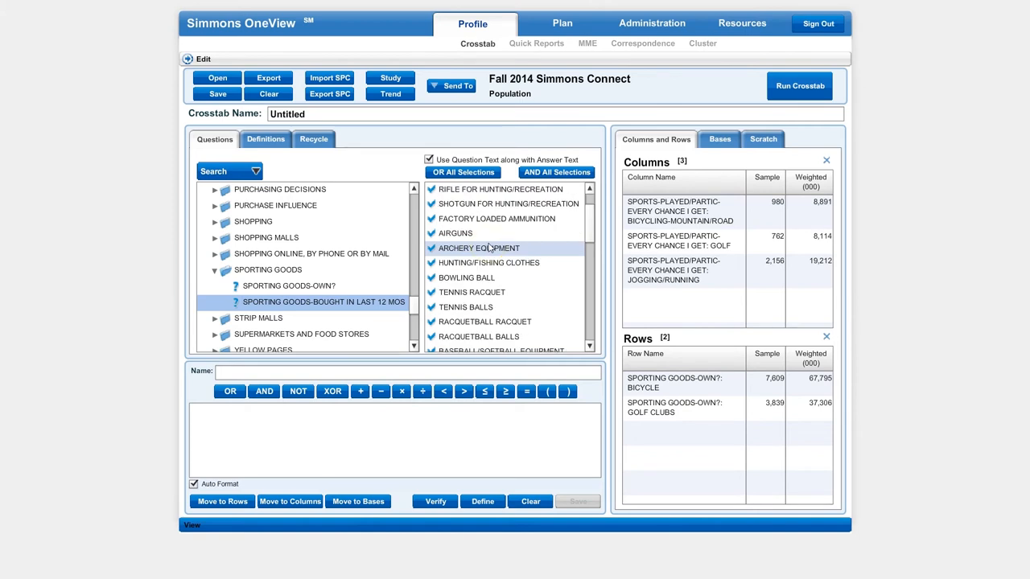
{"action": "scroll", "scroll_direction": "down", "scroll_amount": 3}
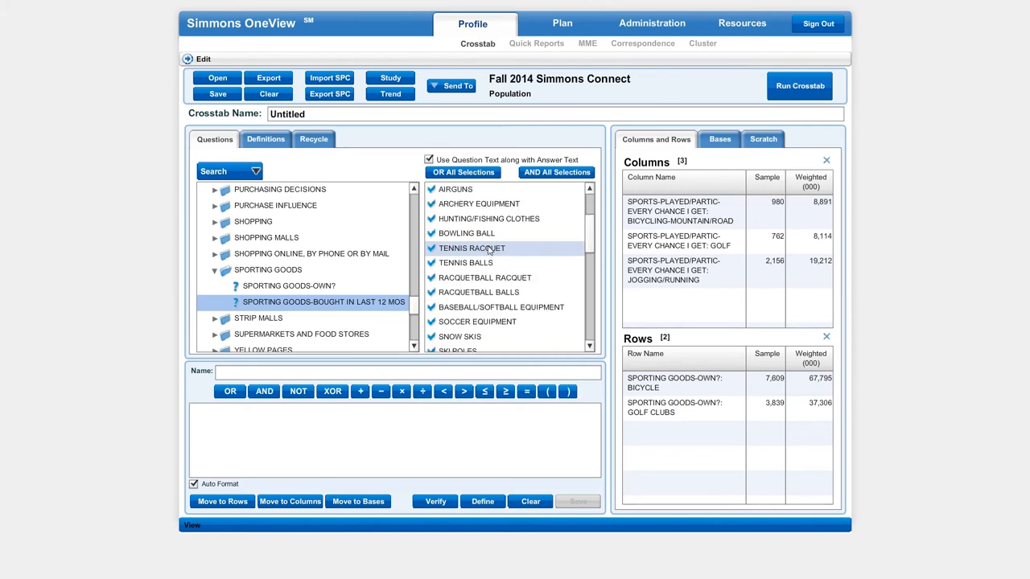
{"action": "scroll", "scroll_direction": "down", "scroll_amount": 3}
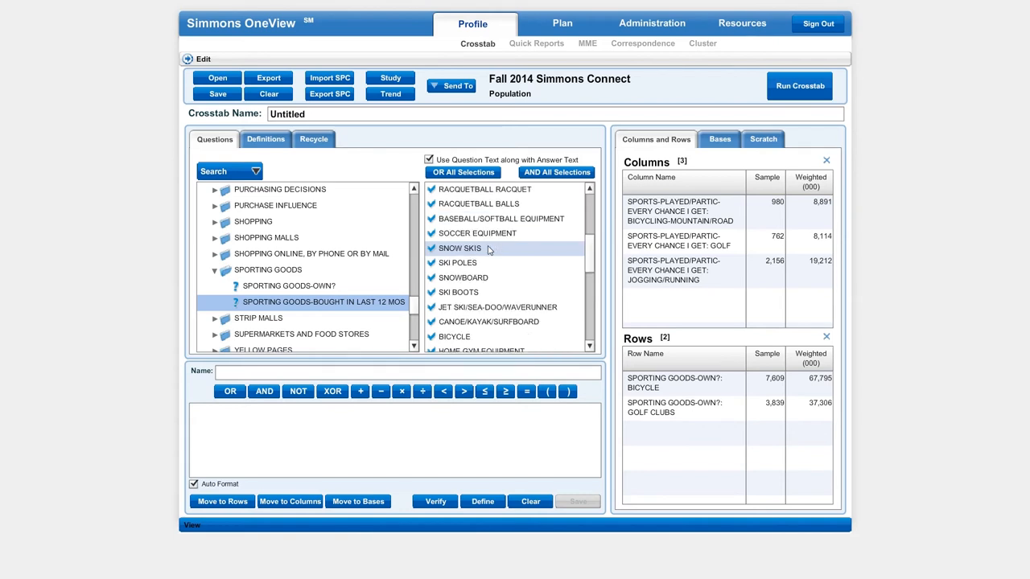
{"action": "scroll", "scroll_direction": "down", "scroll_amount": 3}
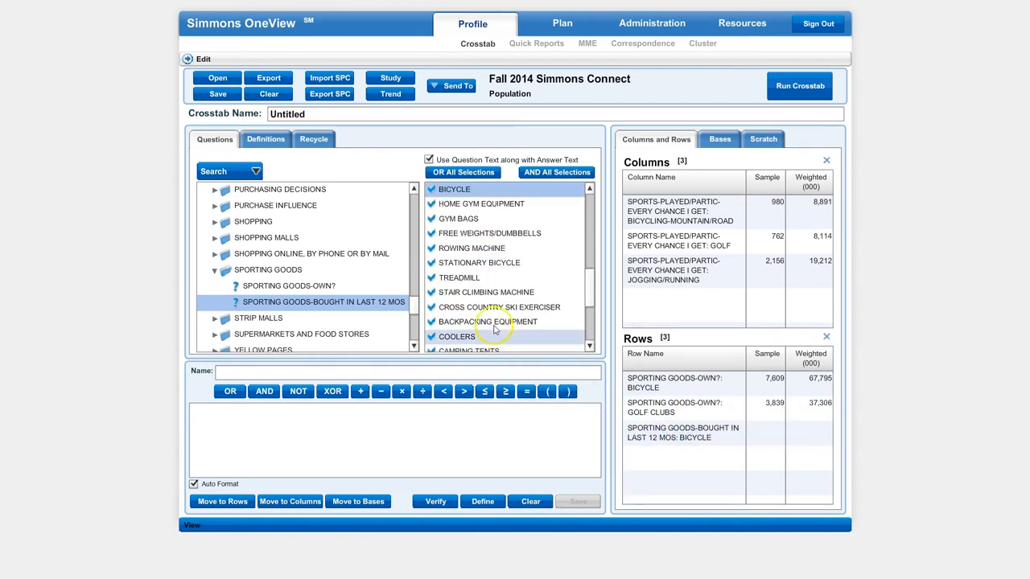
{"action": "scroll", "scroll_direction": "down", "scroll_amount": 3}
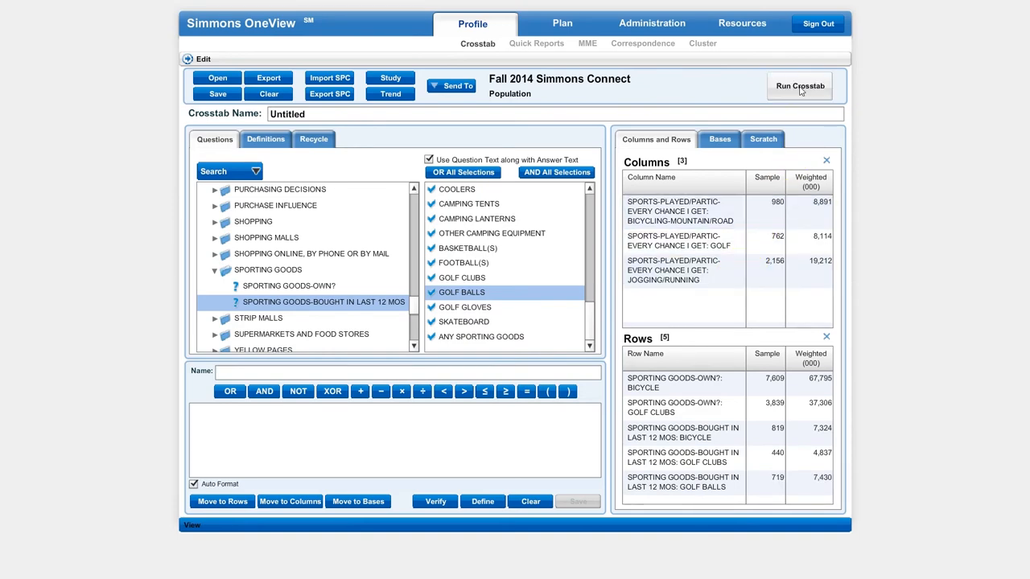
Run the crosstab and review sample, weighted, percentage and index figures
{"action": "left_click", "coordinate": [799, 87]}
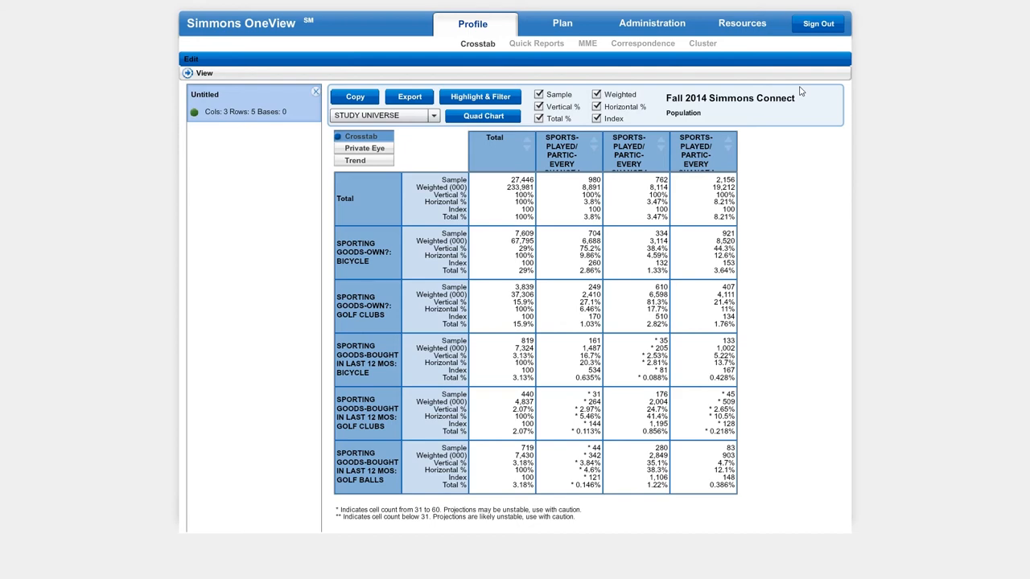
{"action": "mouse_move", "coordinate": [690, 158]}
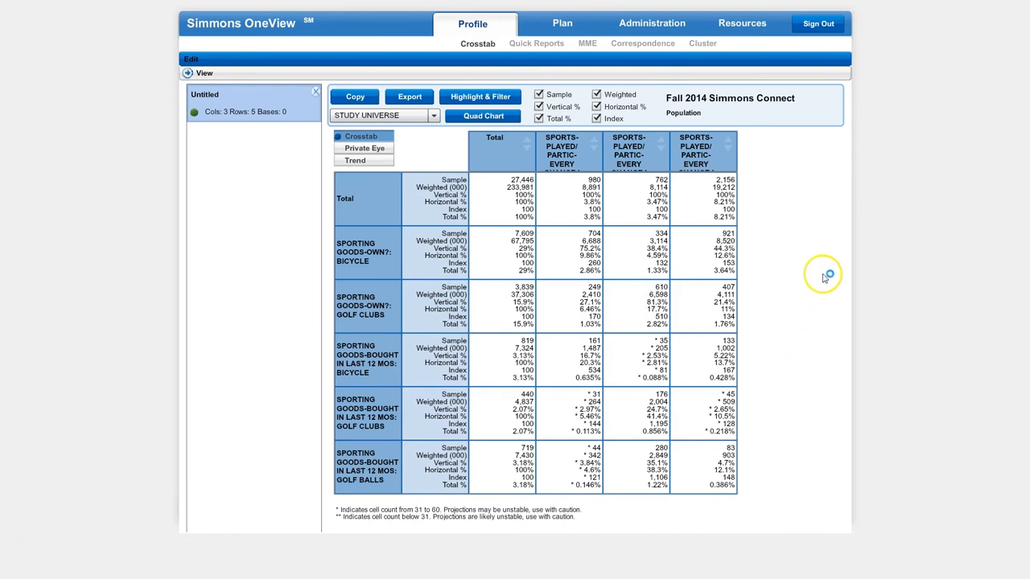
{"action": "mouse_move", "coordinate": [636, 157]}
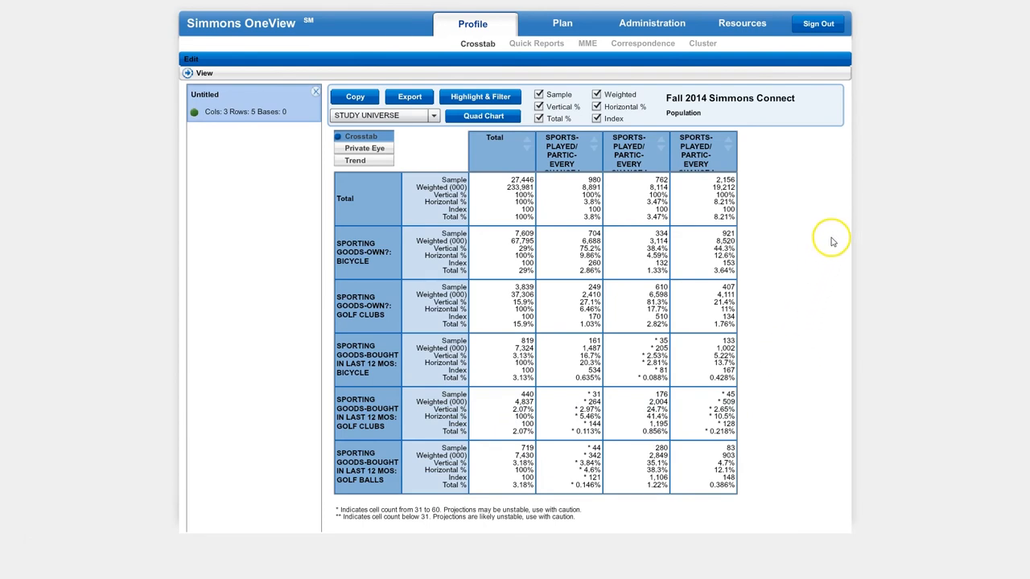
{"action": "mouse_move", "coordinate": [579, 157]}
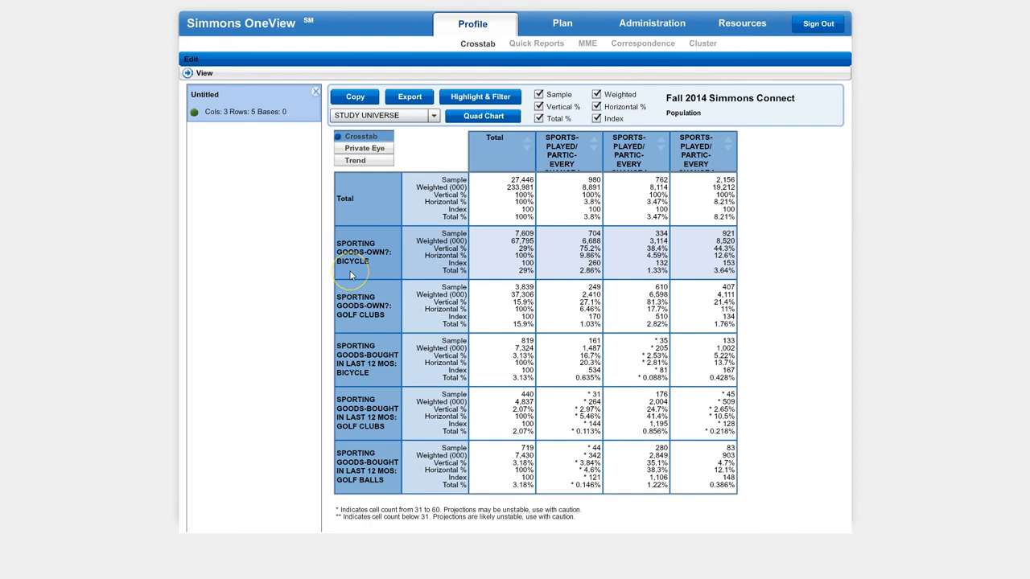
{"action": "mouse_move", "coordinate": [563, 153]}
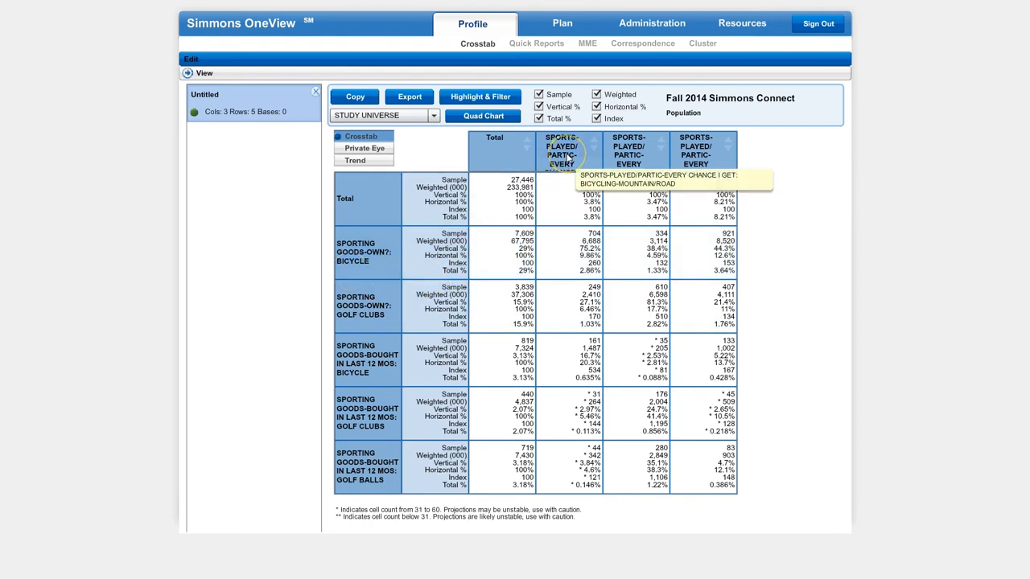
{"action": "mouse_move", "coordinate": [567, 165]}
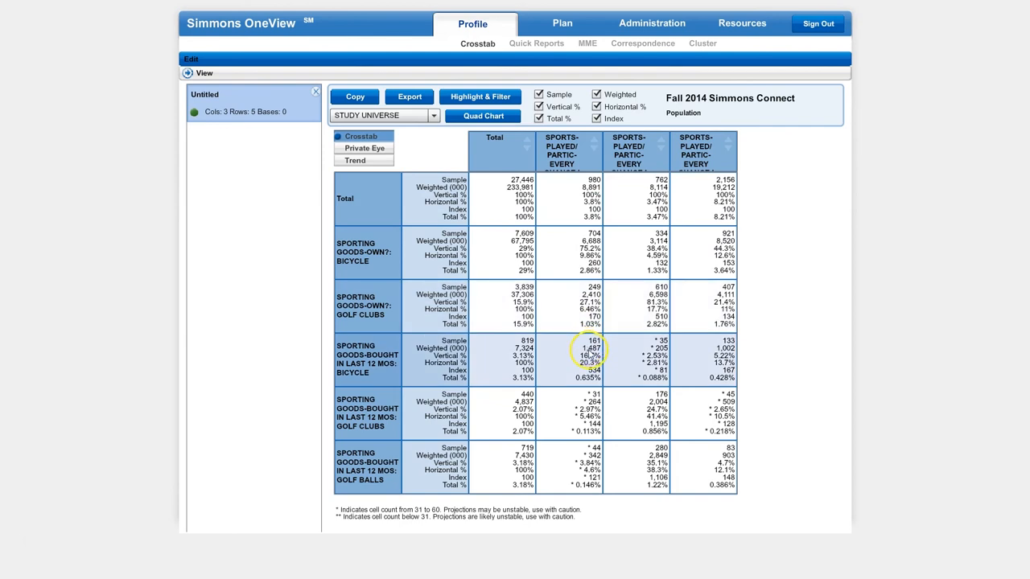
{"action": "mouse_move", "coordinate": [567, 356]}
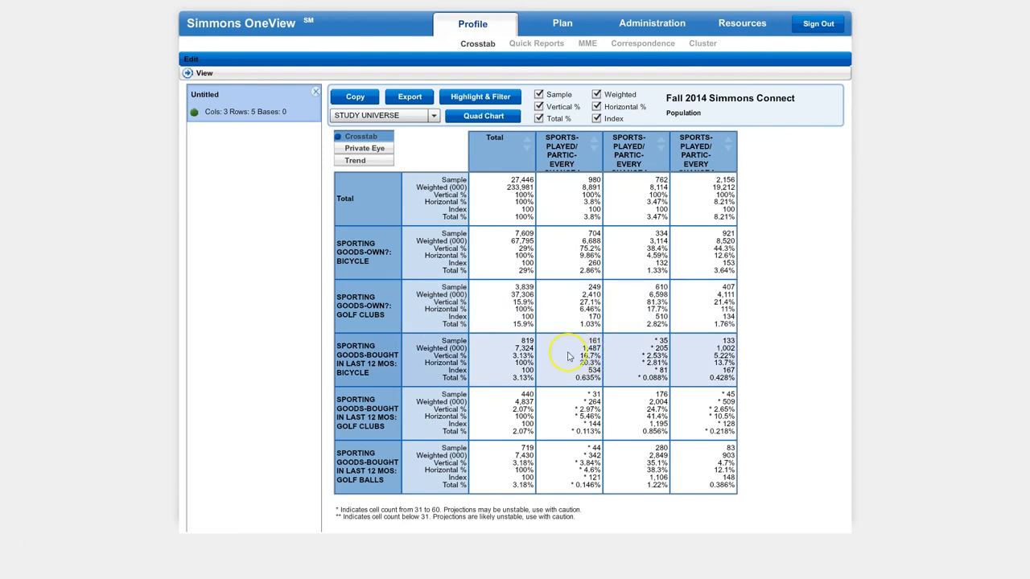
{"action": "mouse_move", "coordinate": [372, 372]}
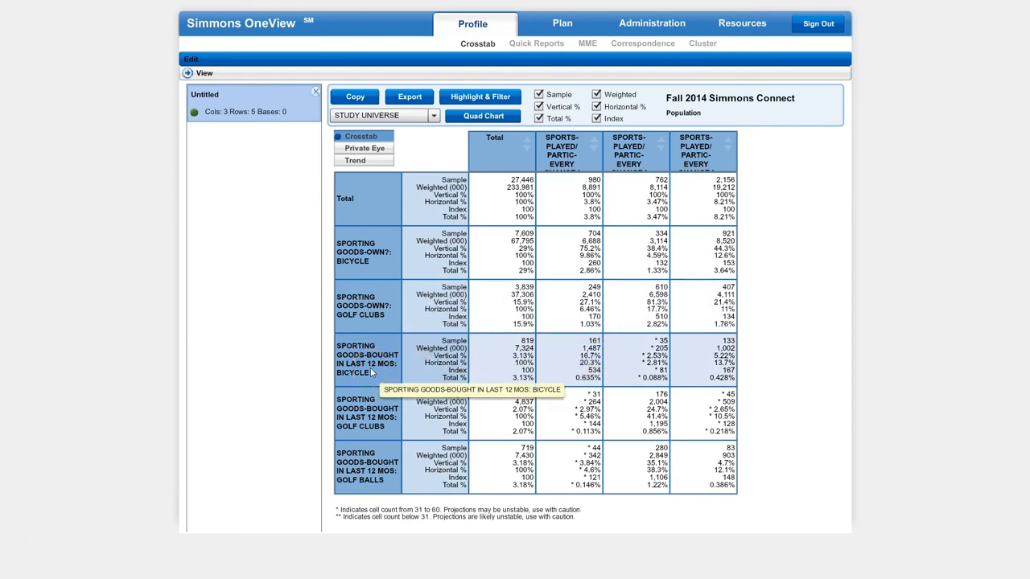
{"action": "mouse_move", "coordinate": [693, 151]}
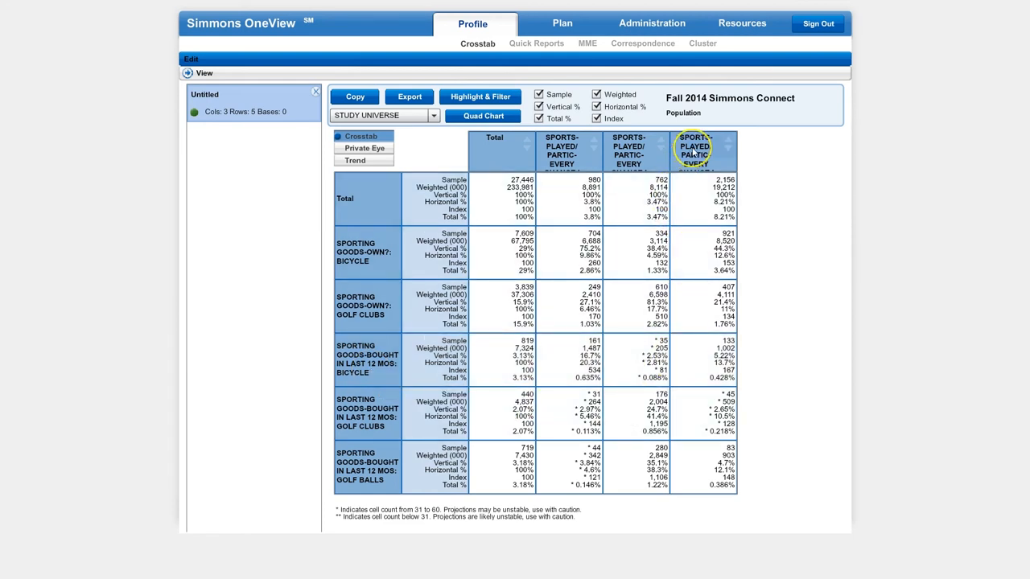
{"action": "mouse_move", "coordinate": [694, 152]}
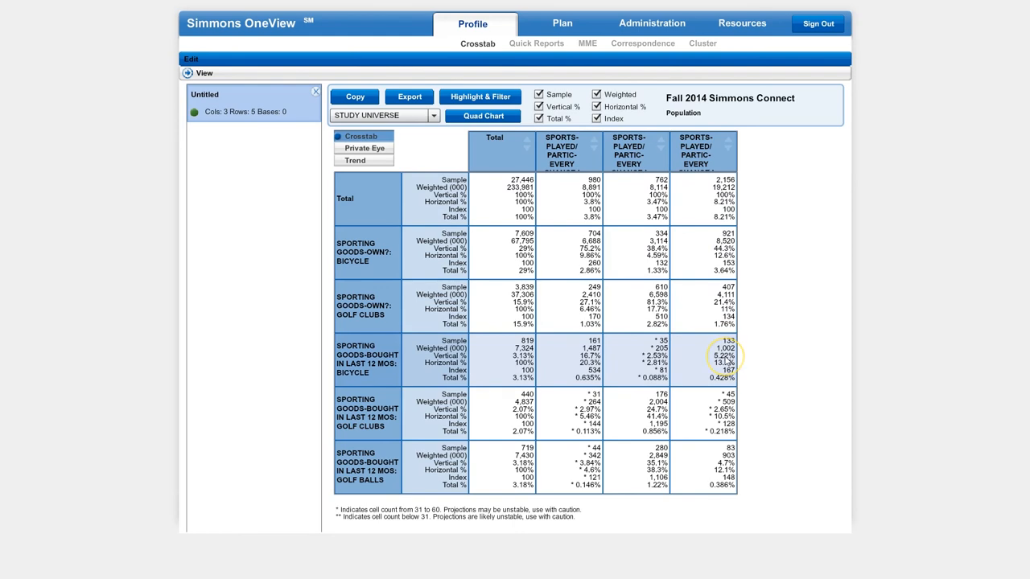
{"action": "mouse_move", "coordinate": [396, 368]}
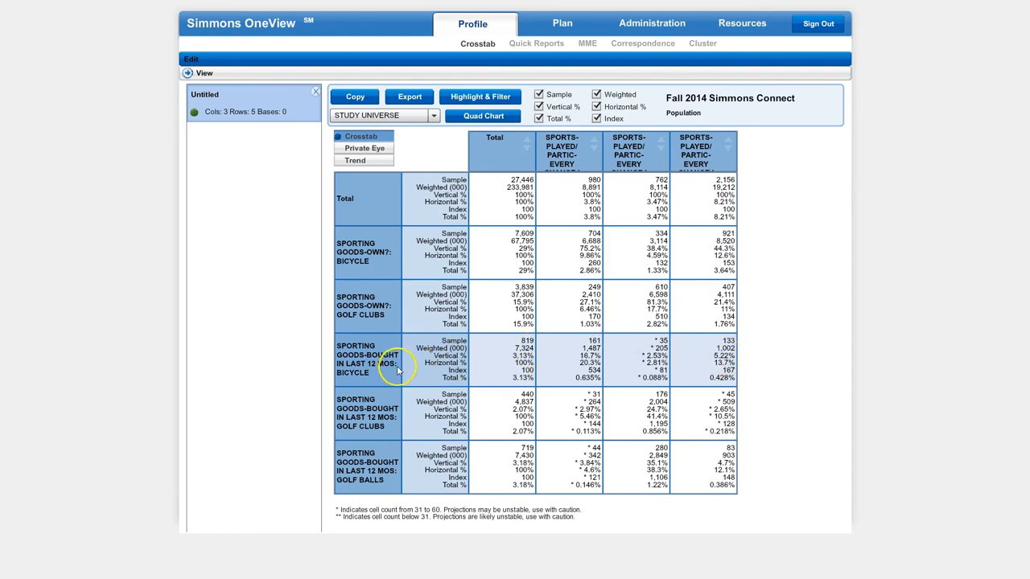
{"action": "mouse_move", "coordinate": [382, 372]}
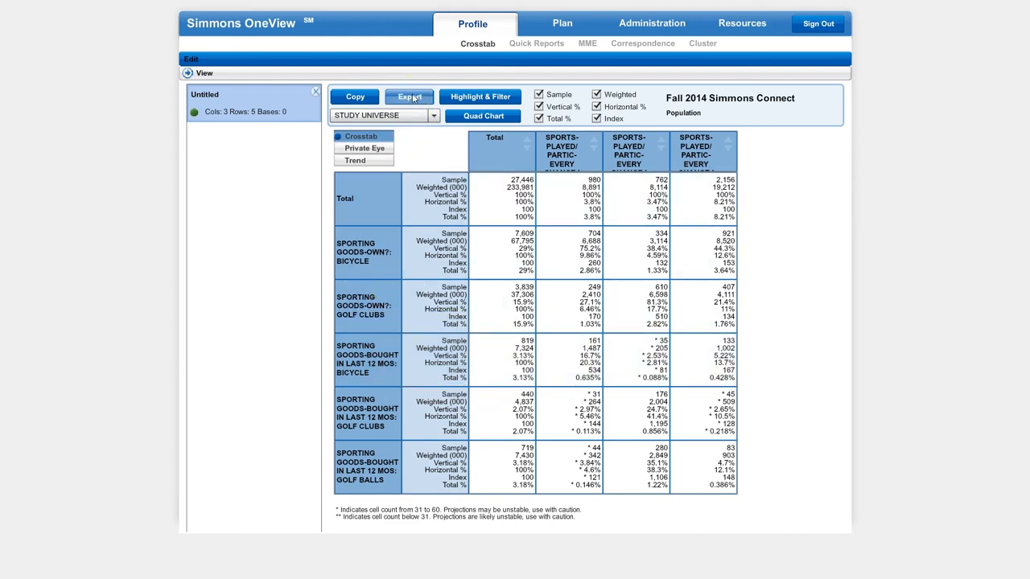
Export the crosstab as an Excel 2007 and later workbook and view it in Excel
{"action": "left_click", "coordinate": [409, 96]}
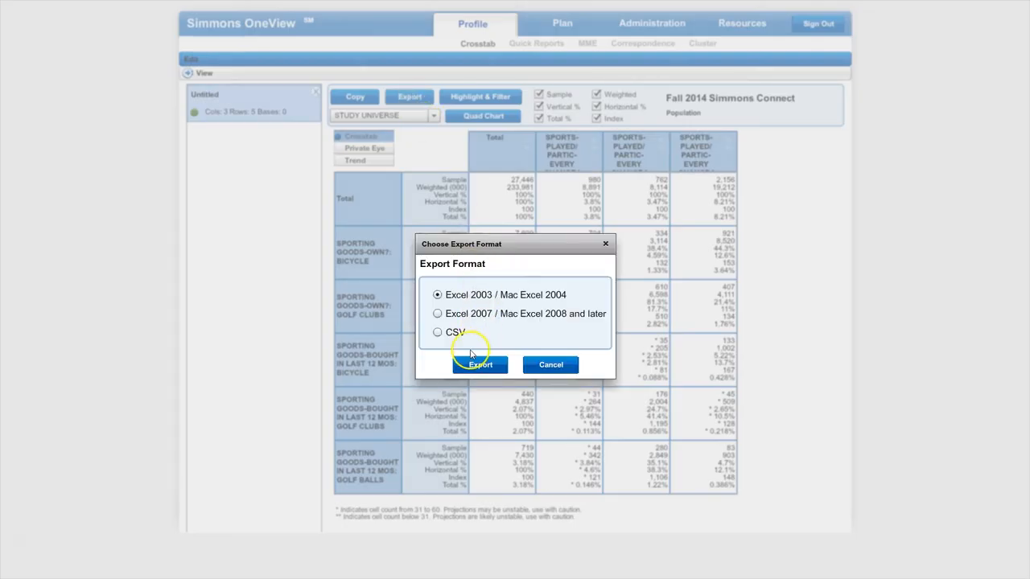
{"action": "left_click", "coordinate": [437, 313]}
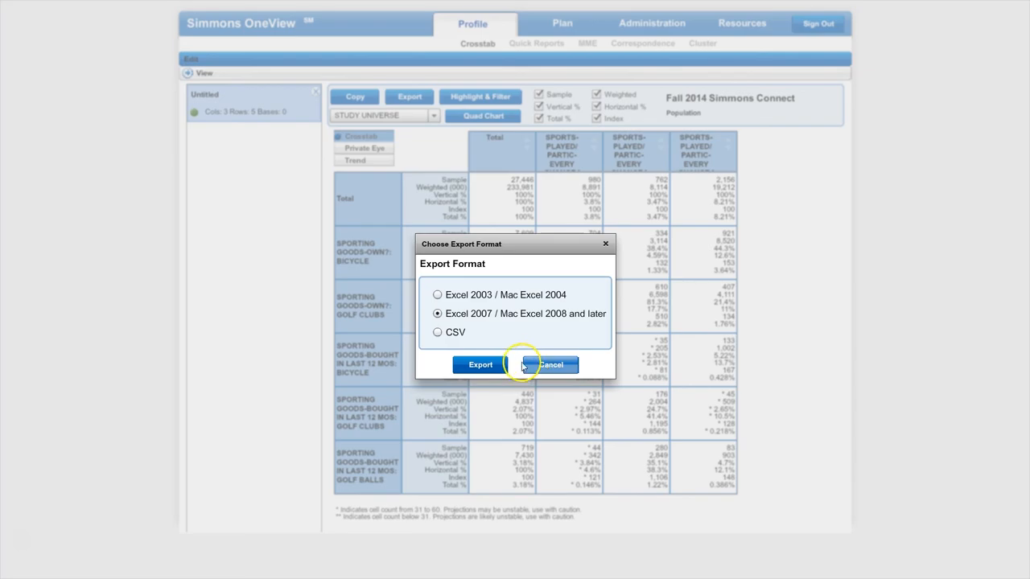
{"action": "left_click", "coordinate": [551, 365]}
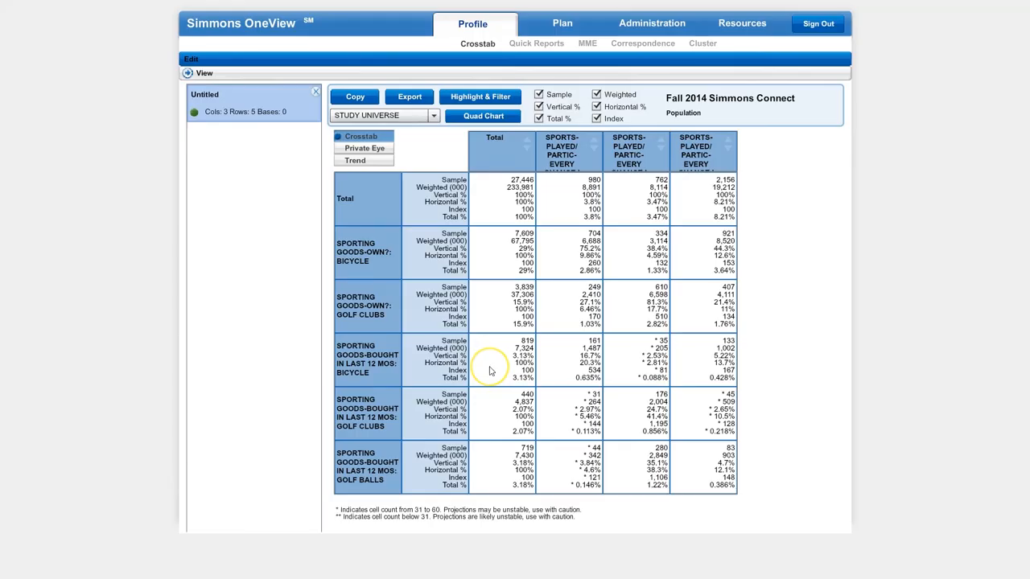
{"action": "left_click", "coordinate": [409, 97]}
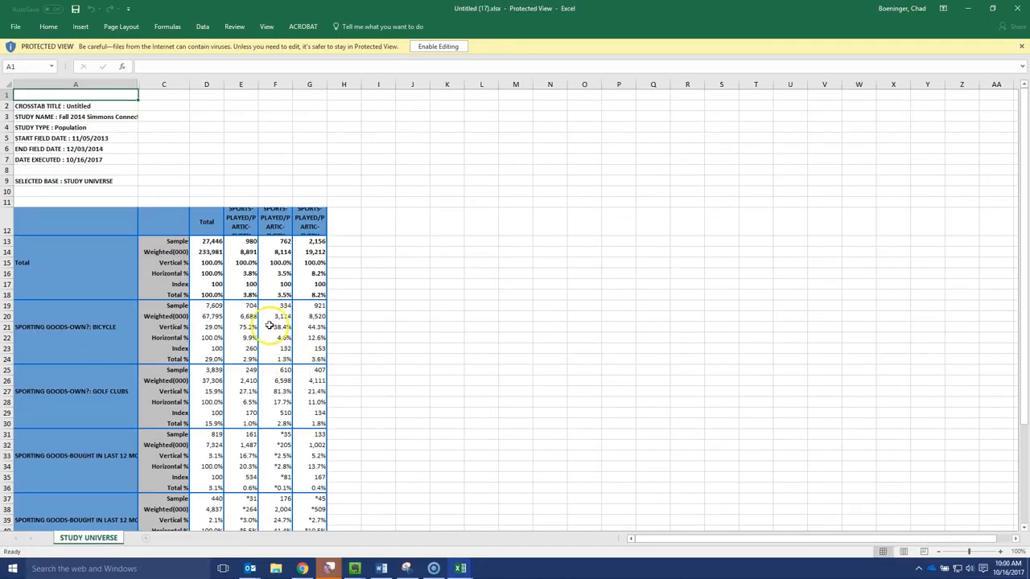
{"action": "scroll", "scroll_direction": "down", "scroll_amount": 3}
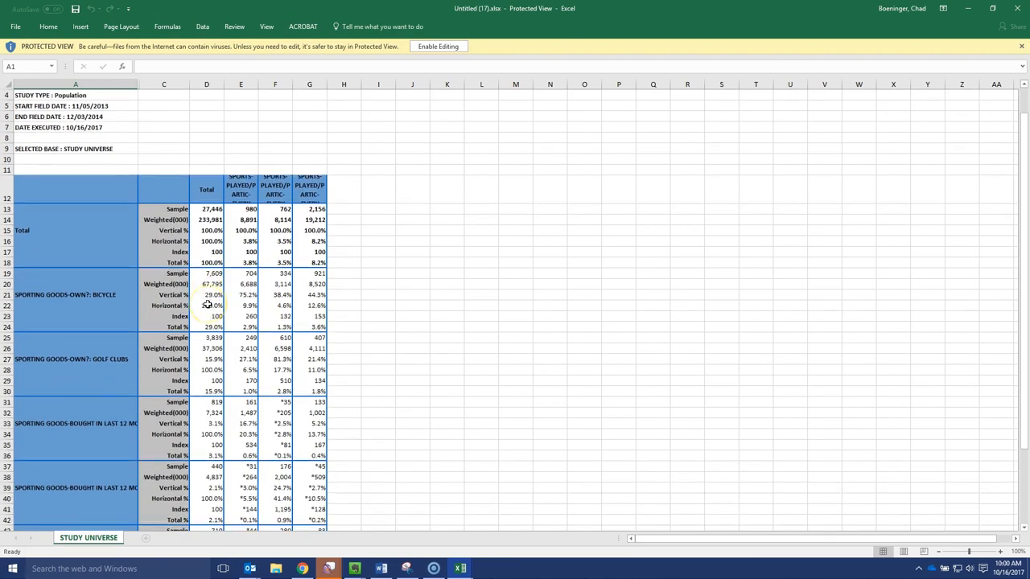